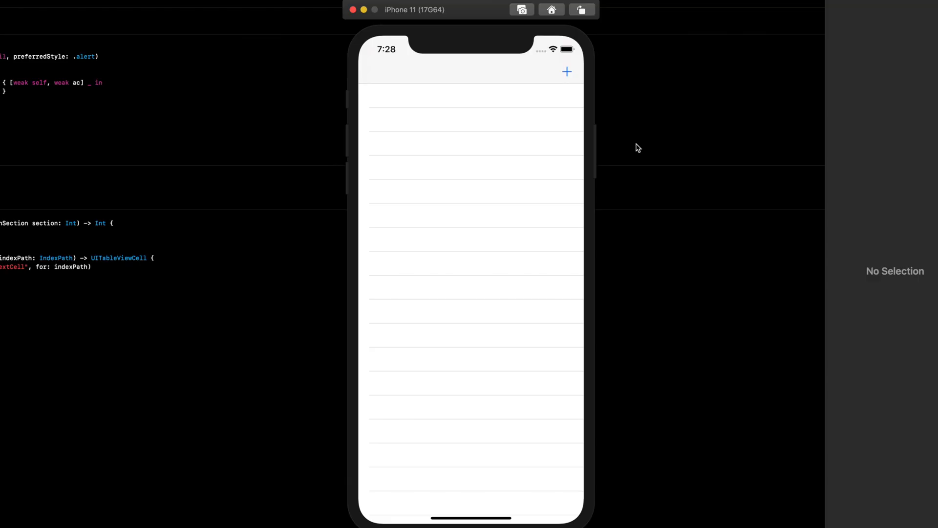
{"action": "mouse_move", "coordinate": [590, 135]}
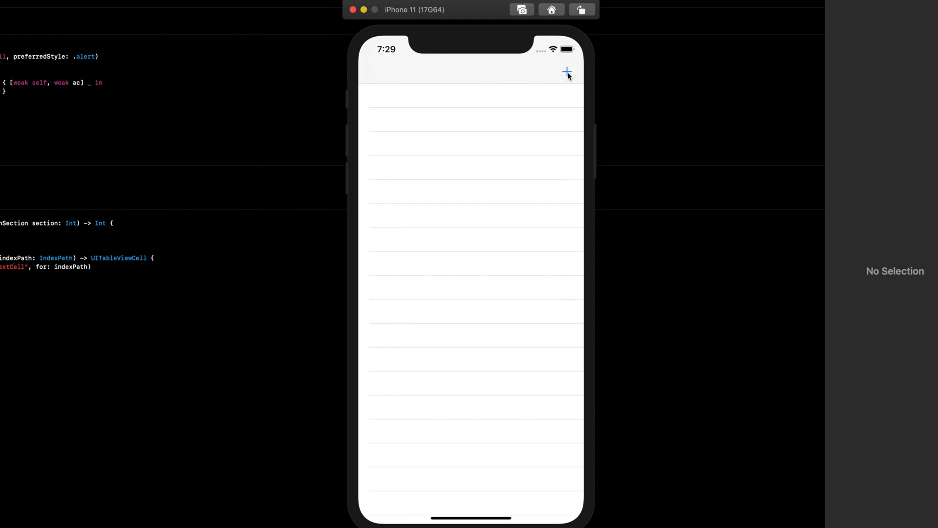
- Add the words ok, tree and red to the list through the Enter Title alert
{"action": "left_click", "coordinate": [566, 72]}
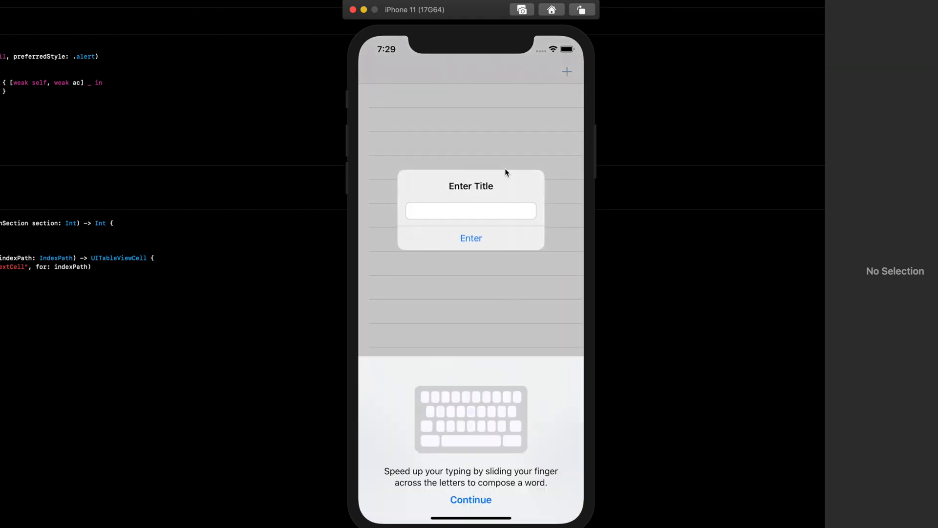
{"action": "mouse_move", "coordinate": [470, 471]}
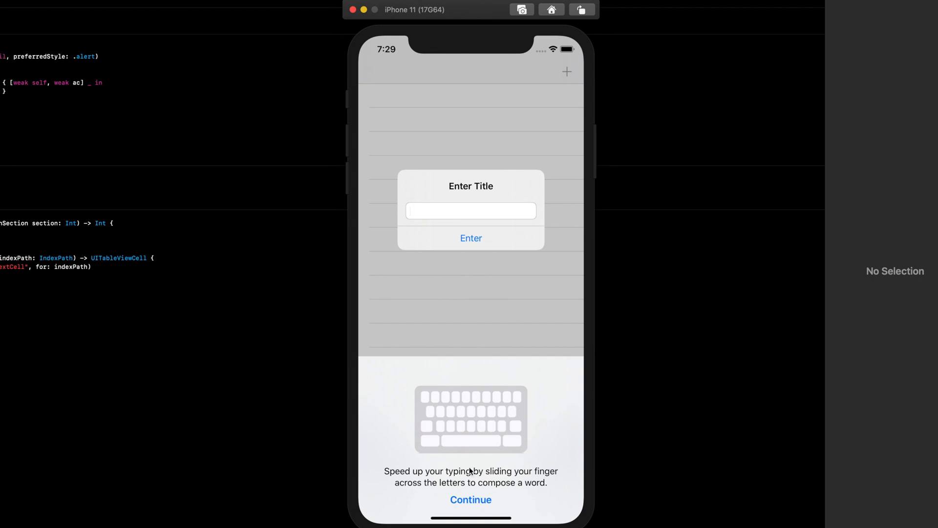
{"action": "type", "text": "ok"}
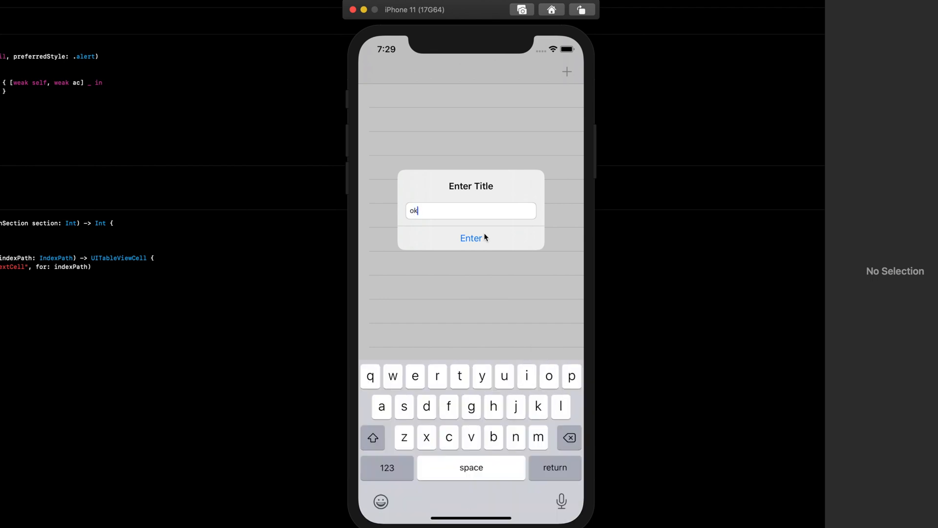
{"action": "left_click", "coordinate": [471, 238]}
{"action": "type", "text": "tr"}
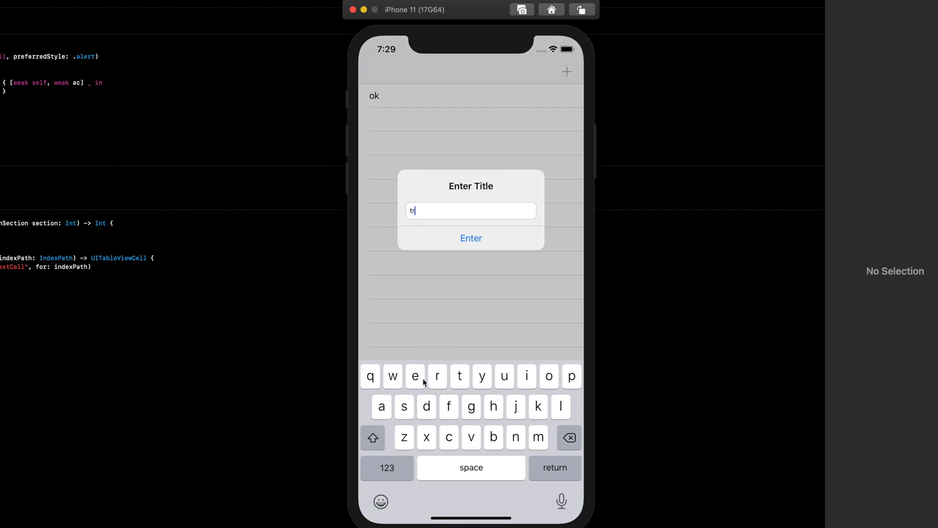
{"action": "left_click", "coordinate": [471, 237]}
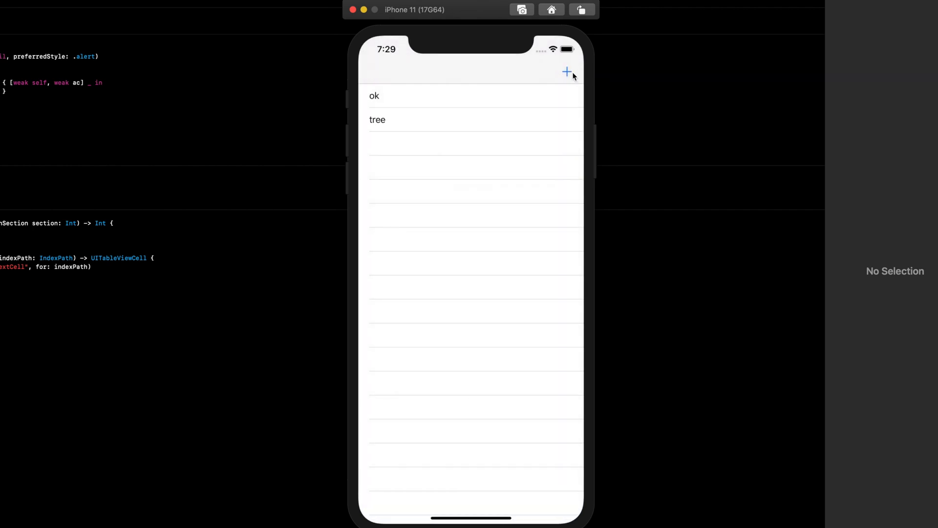
{"action": "type", "text": "e"}
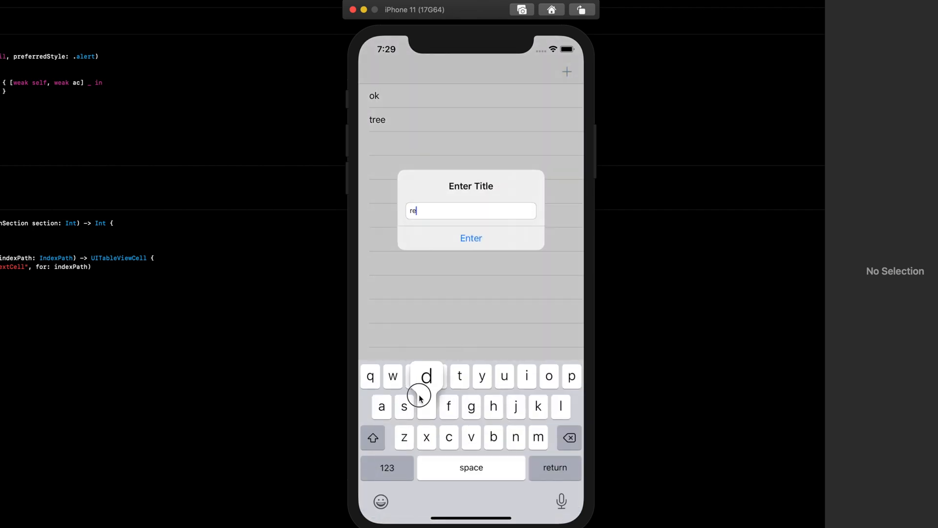
{"action": "left_click", "coordinate": [471, 238]}
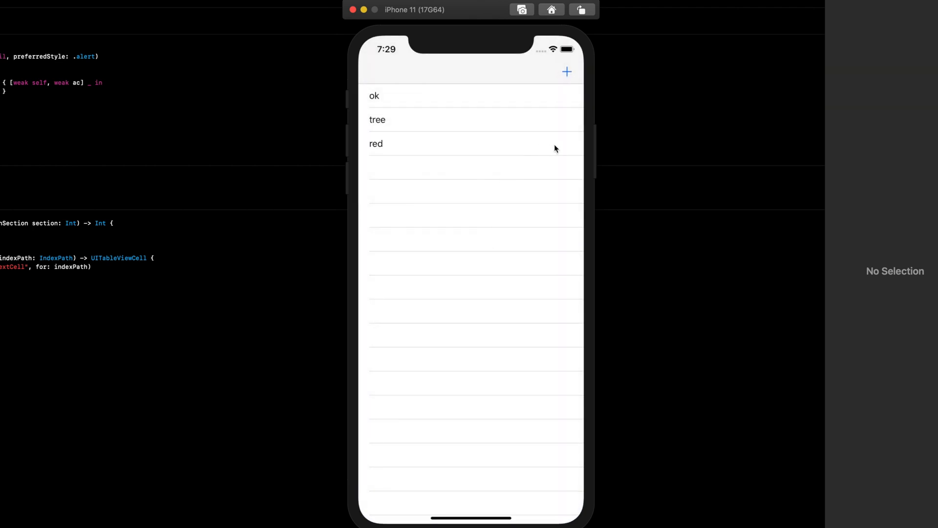
{"action": "mouse_move", "coordinate": [465, 34]}
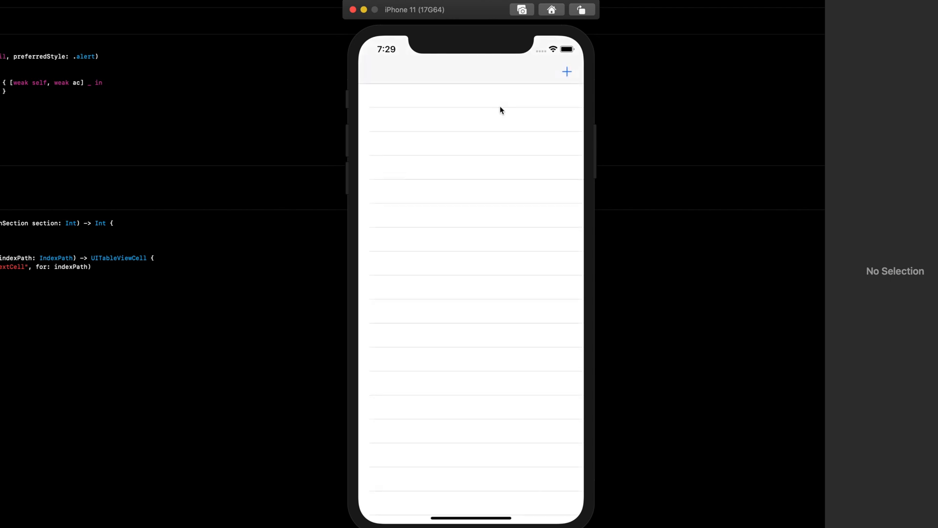
{"action": "mouse_move", "coordinate": [387, 153]}
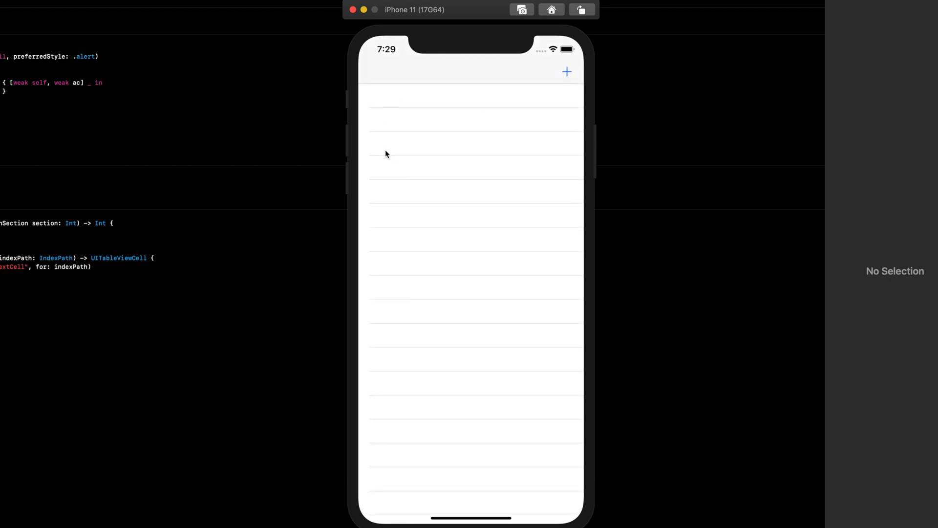
{"action": "mouse_move", "coordinate": [386, 100]}
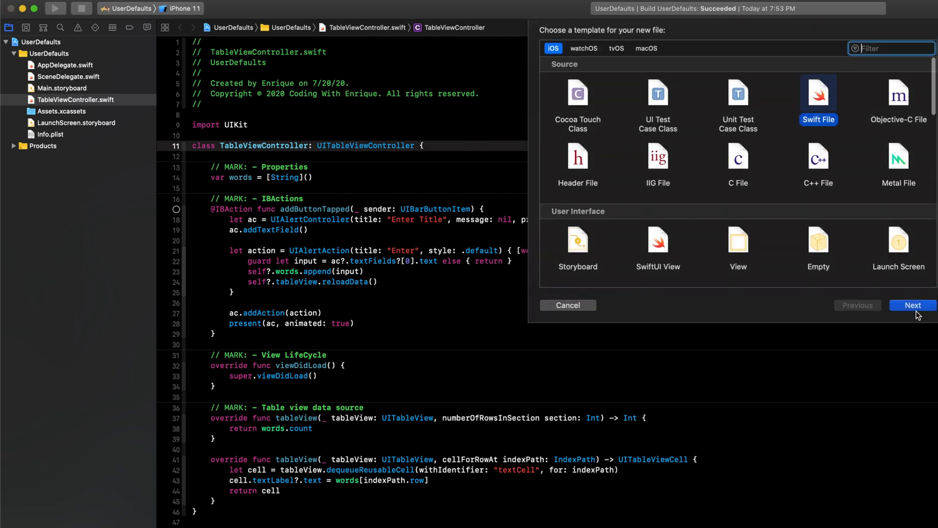
- Create Words.swift declaring class Words: NSObject, Codable
{"action": "left_click", "coordinate": [911, 305]}
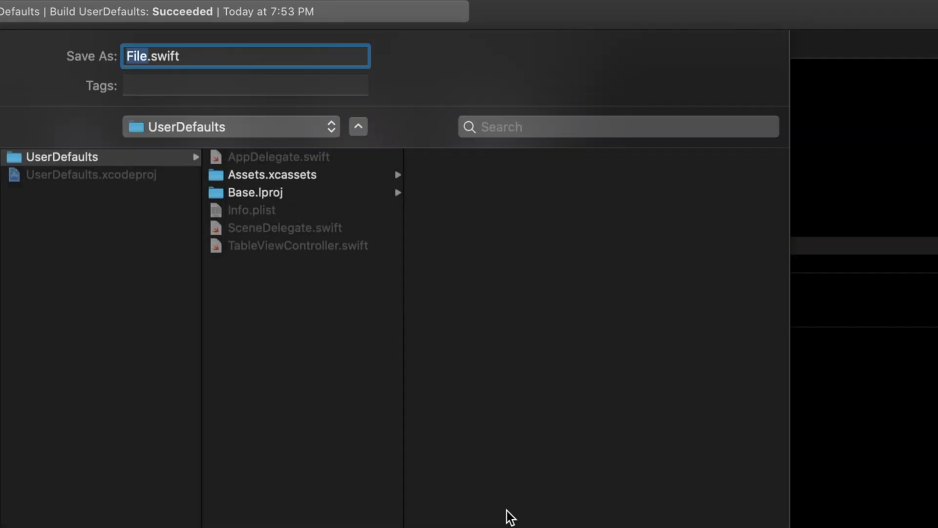
{"action": "mouse_move", "coordinate": [122, 16]}
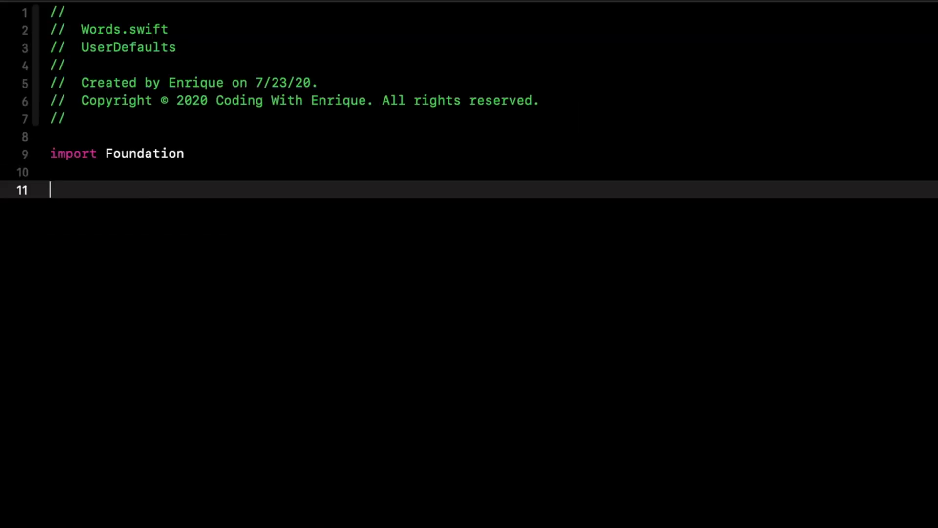
{"action": "type", "text": "C"}
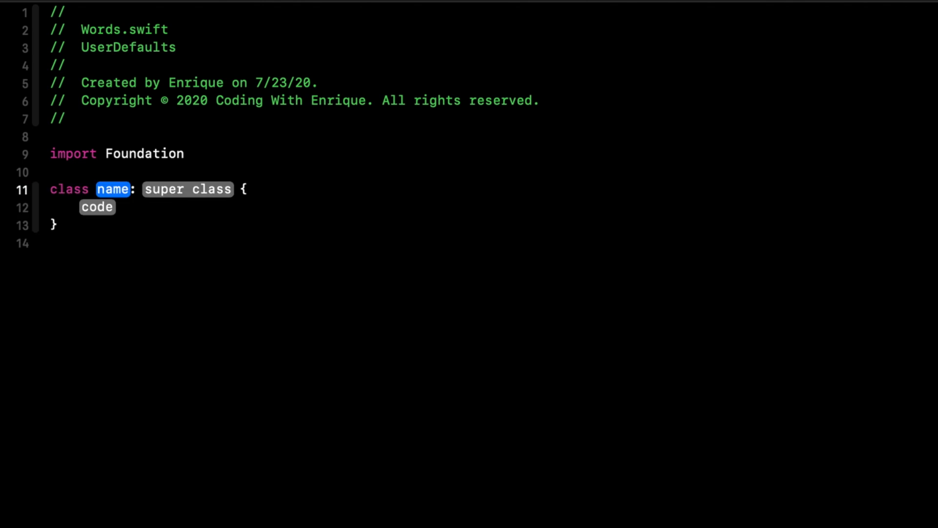
{"action": "type", "text": "Words"}
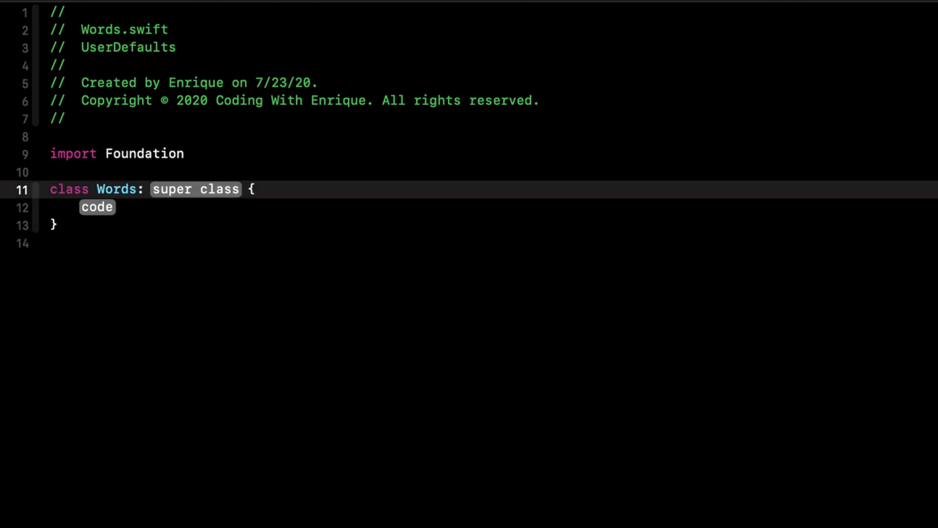
{"action": "double_click", "coordinate": [195, 188]}
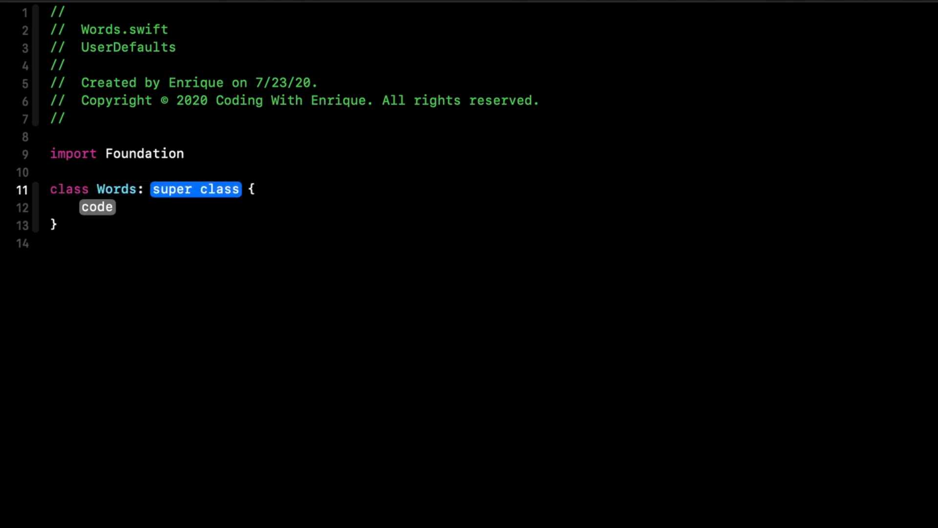
{"action": "type", "text": "NSObject,"}
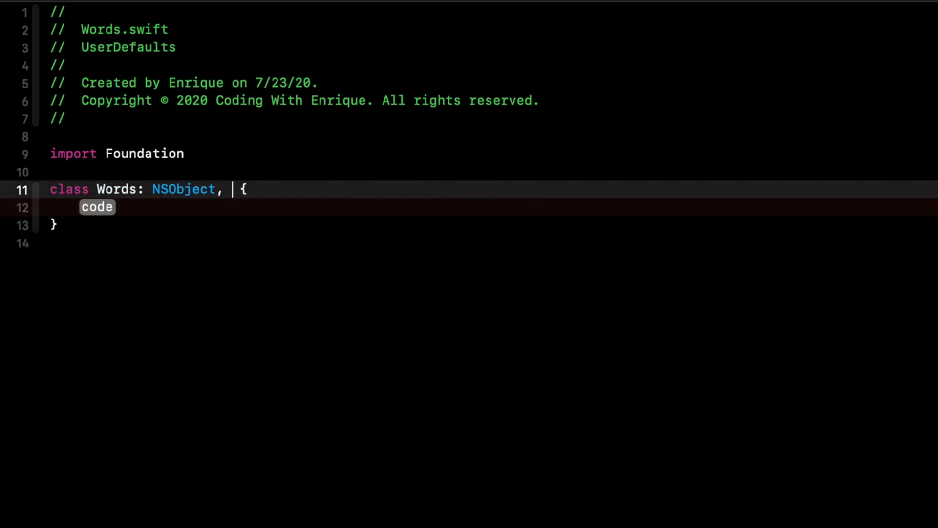
{"action": "type", "text": "Codable"}
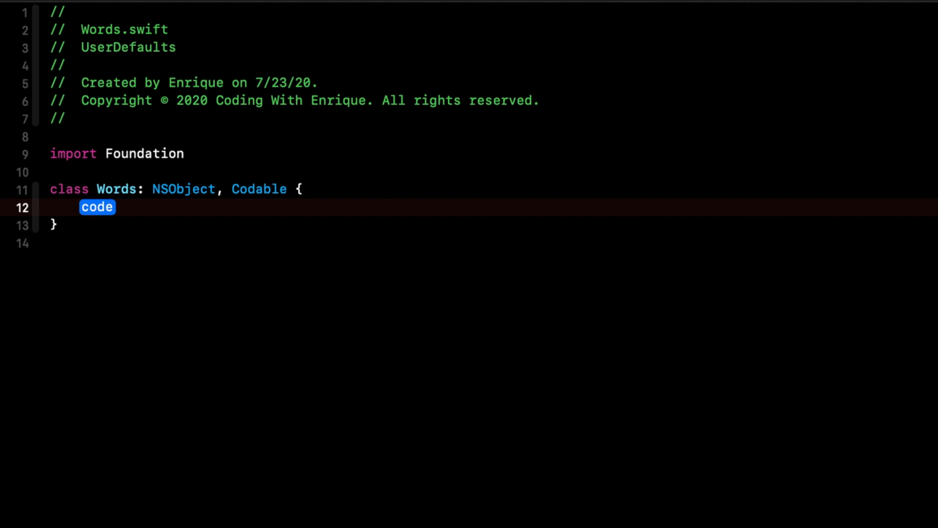
- Give Words a usedWords String property and an init(usedWords:) that assigns it
{"action": "type", "text": "var"}
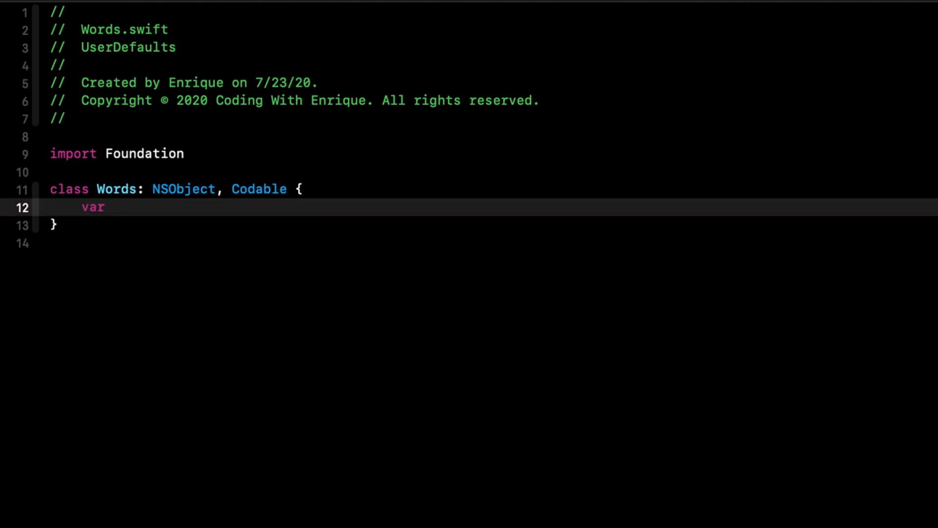
{"action": "type", "text": "usedWor"}
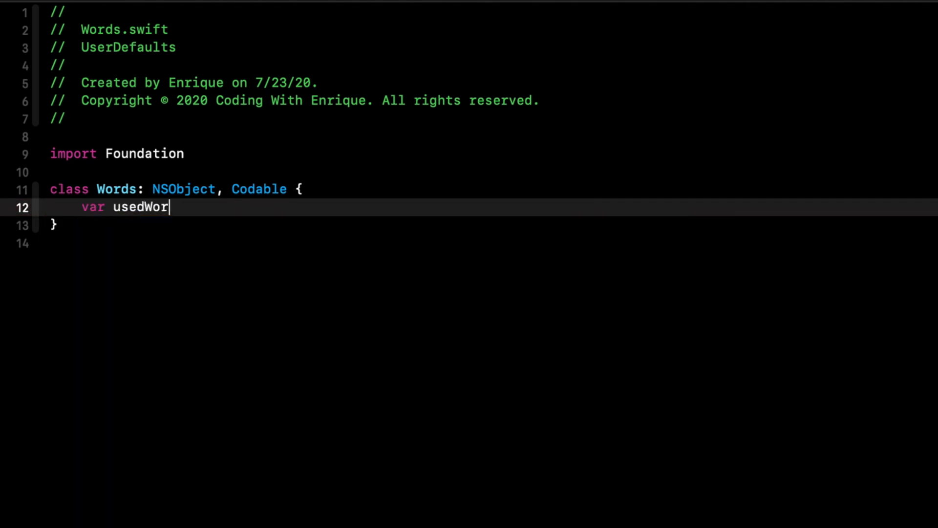
{"action": "type", "text": "ds: String"}
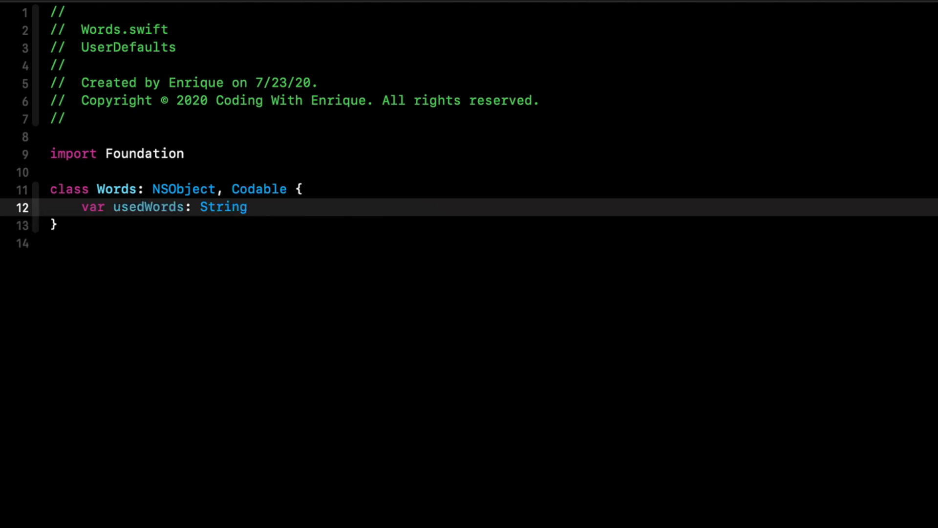
{"action": "type", "text": "init("}
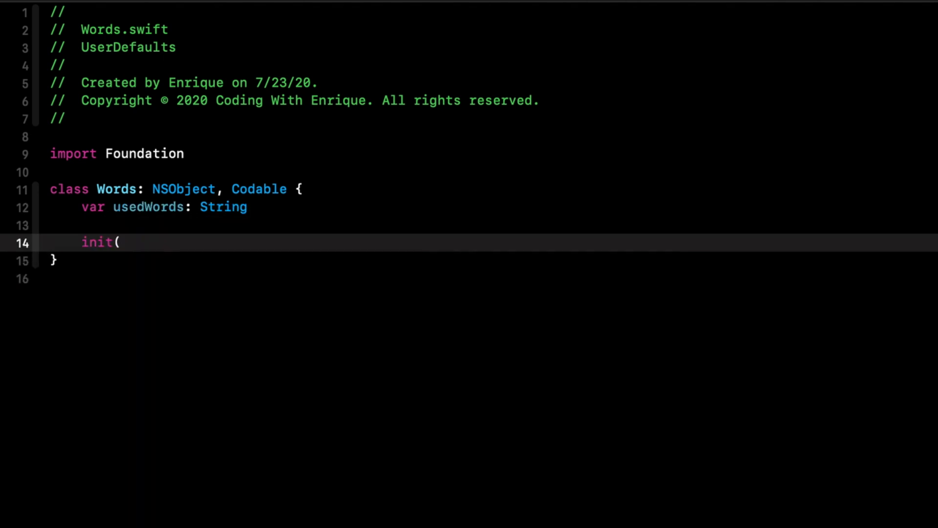
{"action": "type", "text": "usedWO)"}
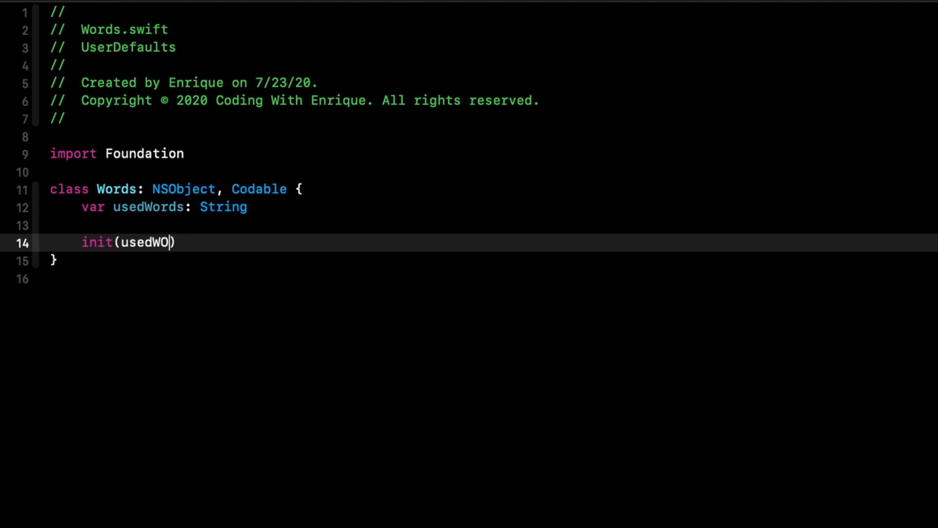
{"action": "type", "text": "rds: String"}
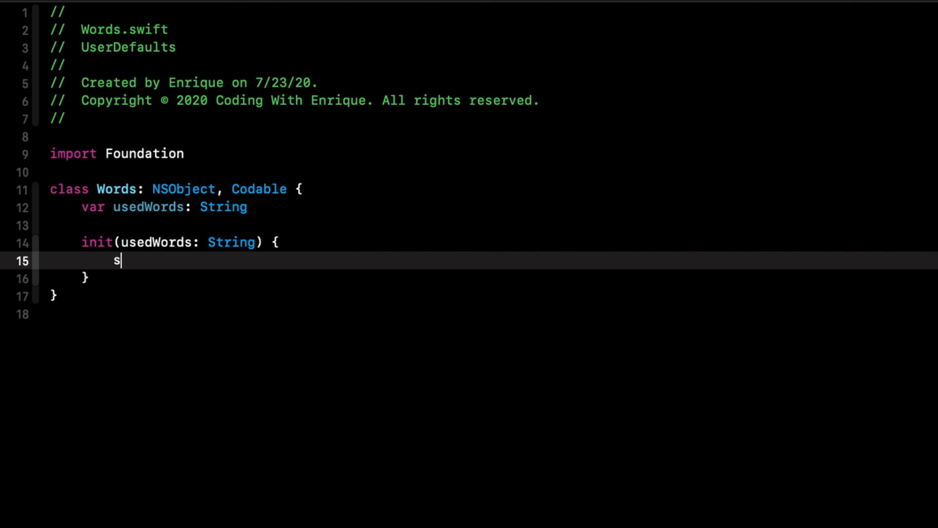
{"action": "type", "text": "elf.usedWords ="}
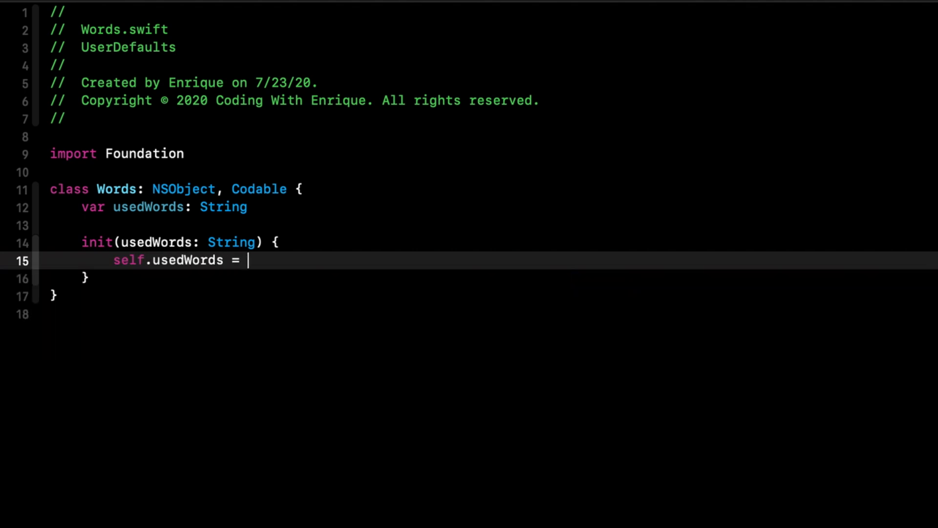
{"action": "type", "text": "usedWords"}
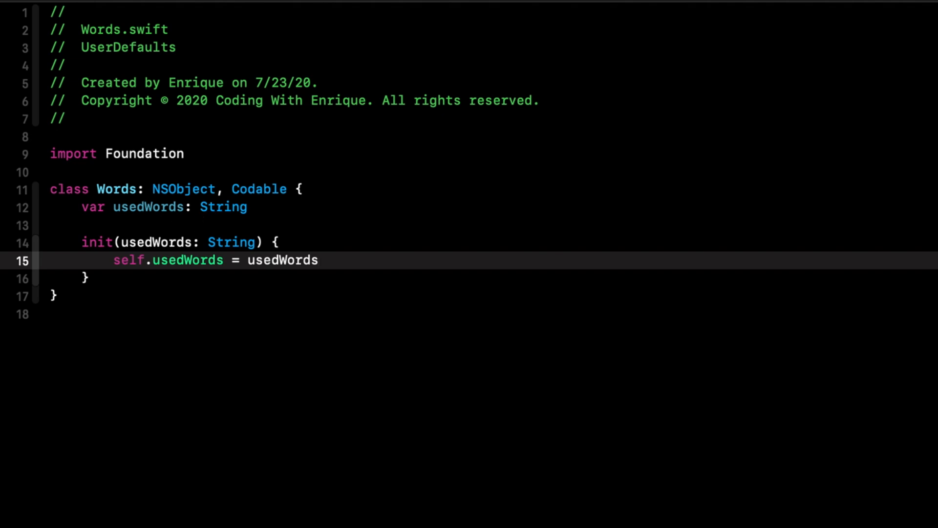
{"action": "left_click", "coordinate": [76, 100]}
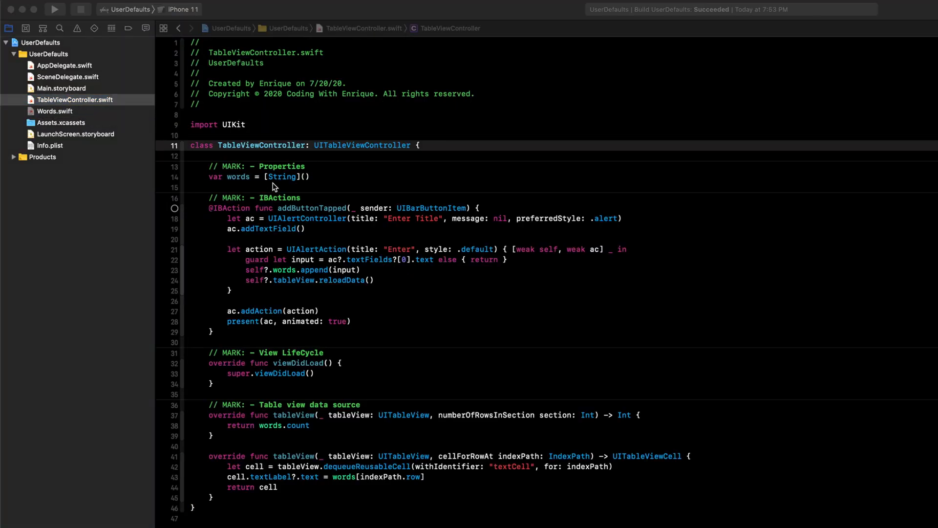
- Change the words property in TableViewController from [String] to [Words]
{"action": "double_click", "coordinate": [282, 177]}
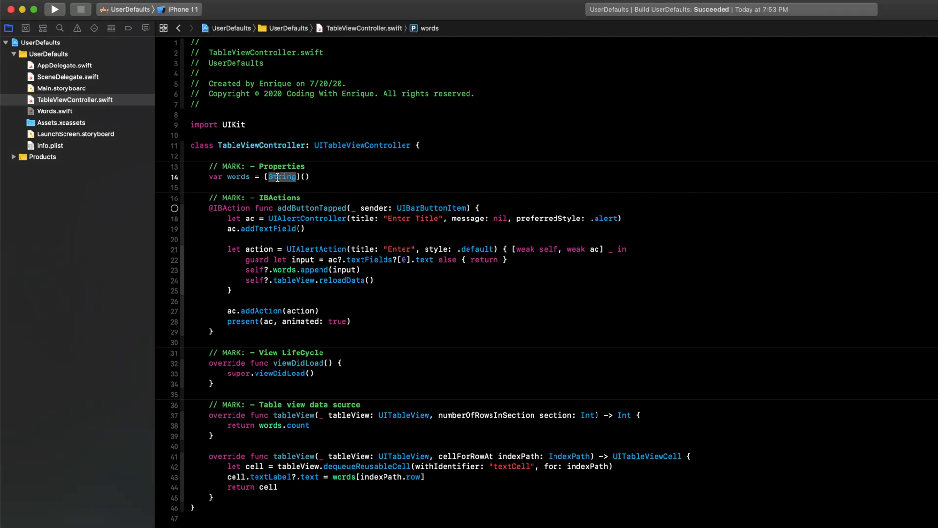
{"action": "type", "text": "Words"}
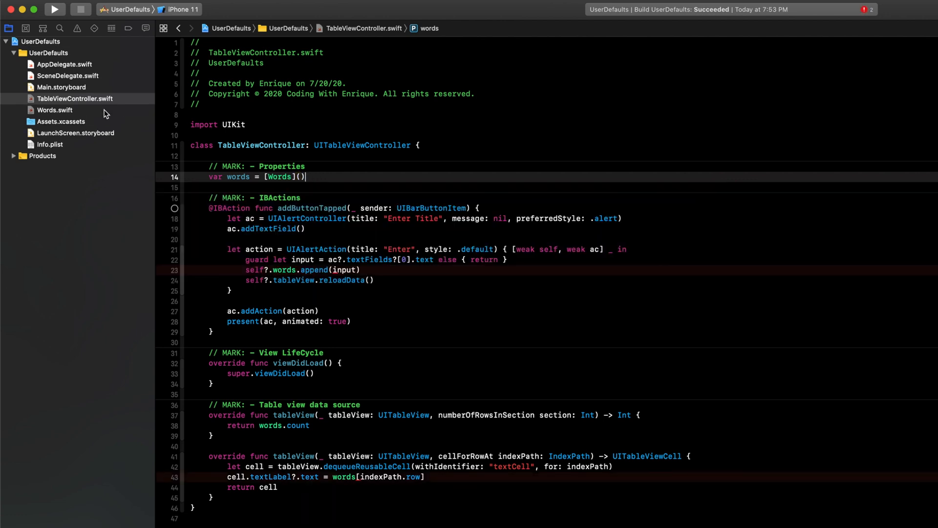
{"action": "left_click", "coordinate": [54, 111]}
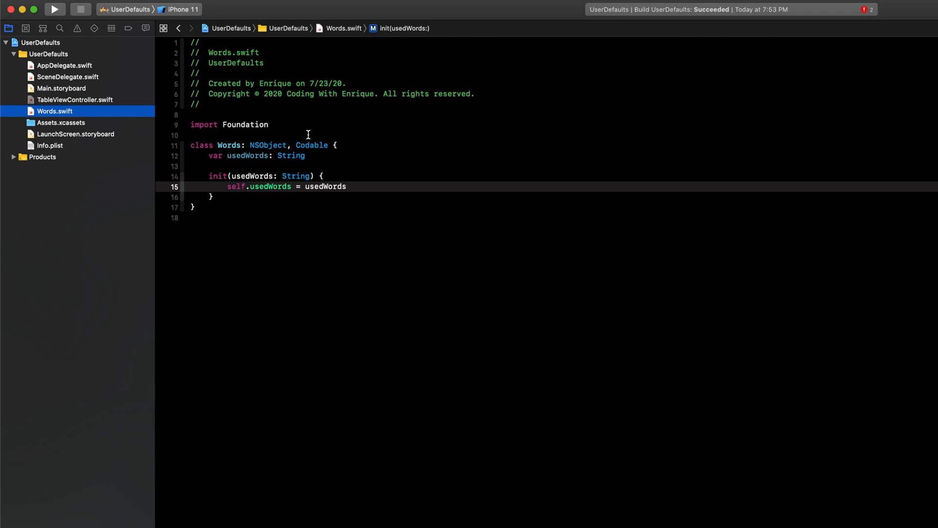
{"action": "left_click", "coordinate": [74, 100]}
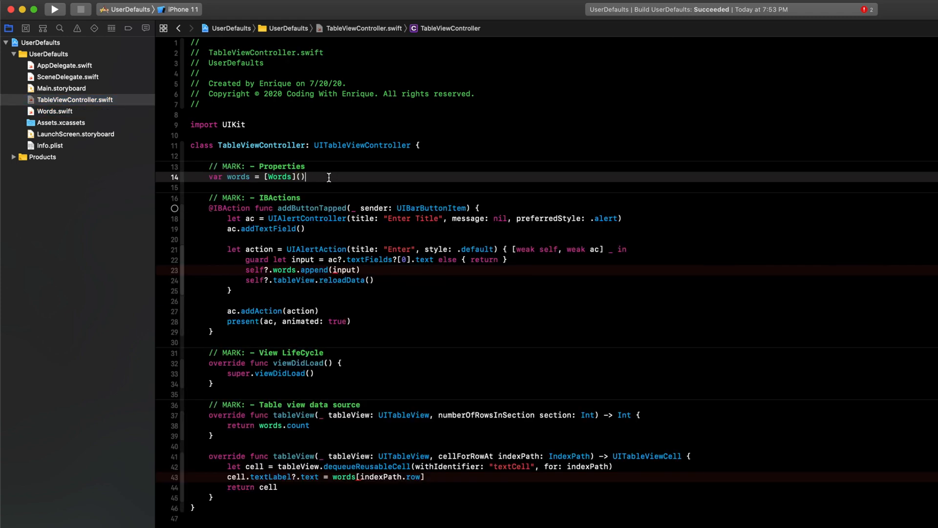
{"action": "double_click", "coordinate": [279, 177]}
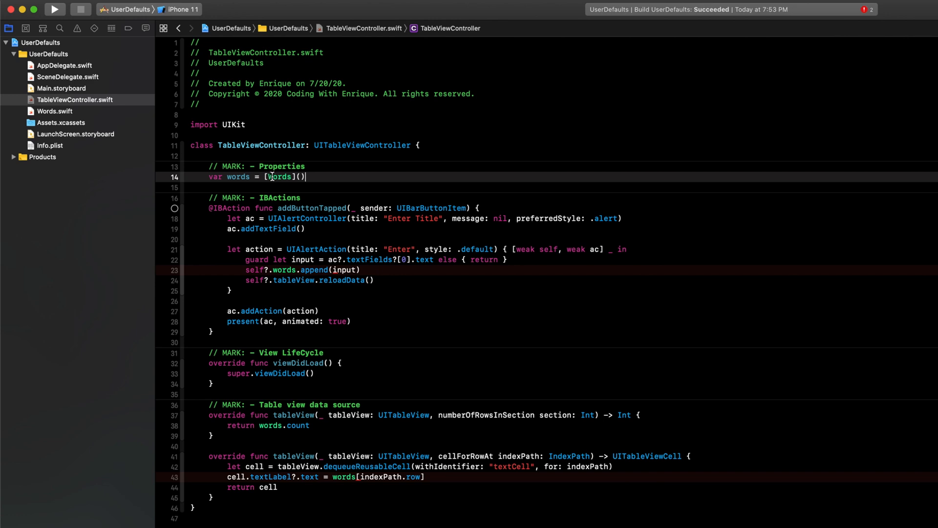
{"action": "scroll", "scroll_direction": "down", "scroll_amount": 3}
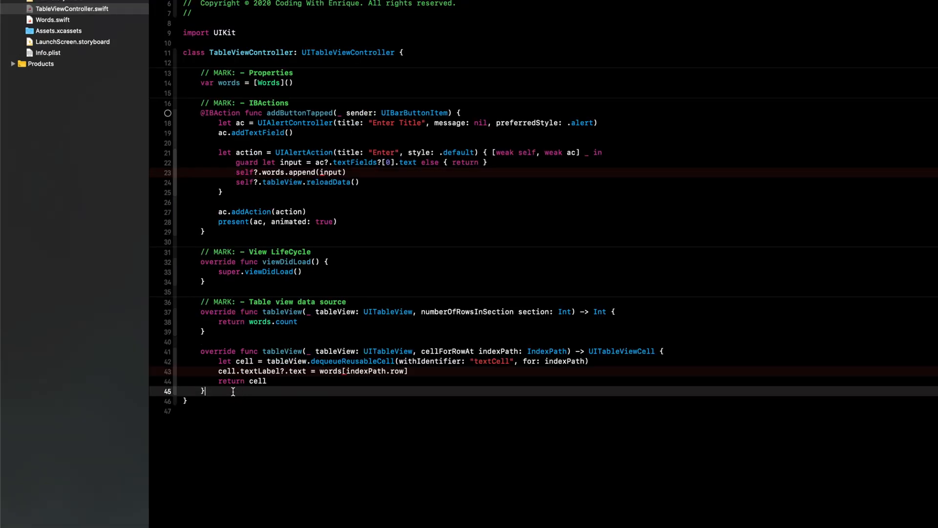
- Add a Methods MARK and a save() func that JSON-encodes words with JSONEncoder
{"action": "type", "text": "// MARK: - Section Heading"}
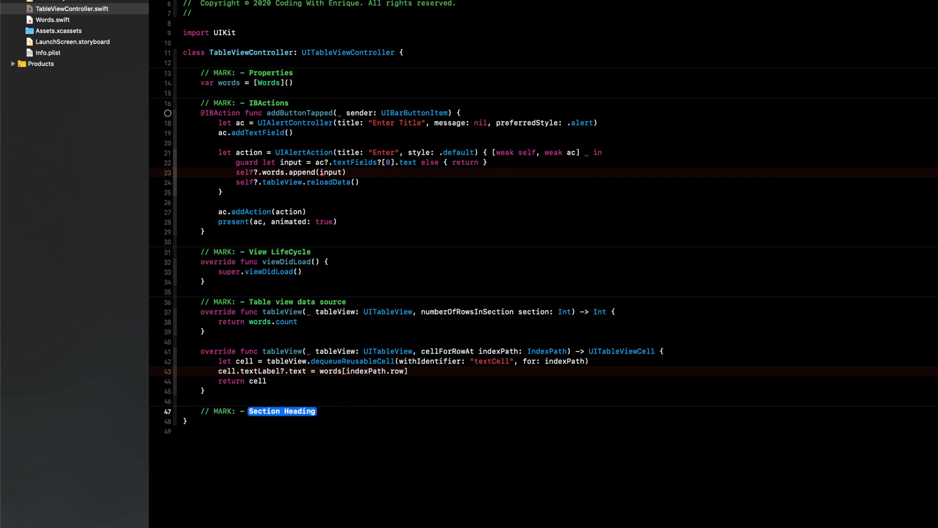
{"action": "type", "text": "func"}
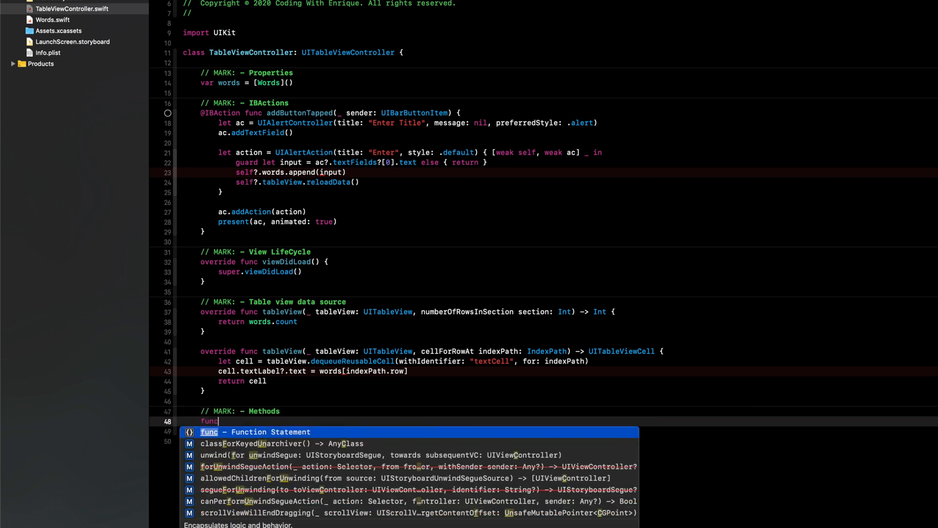
{"action": "type", "text": "save() {"}
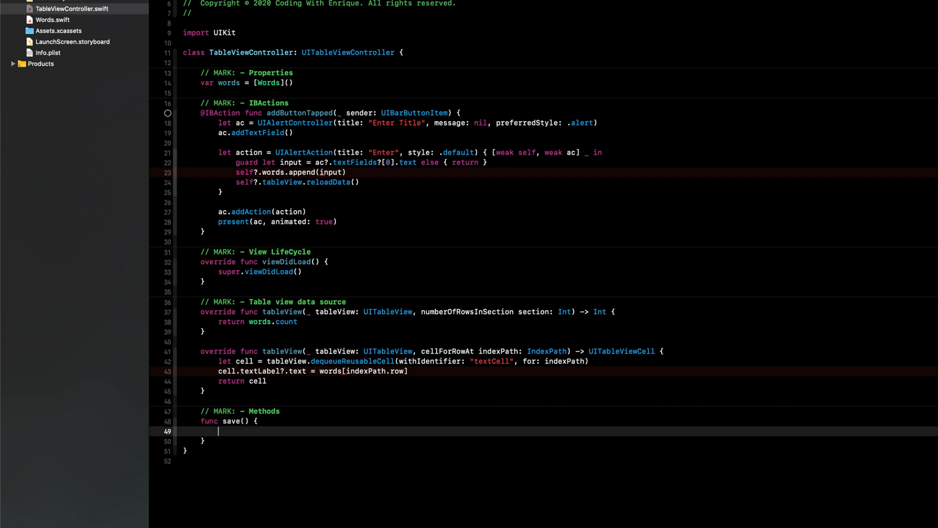
{"action": "type", "text": "let jsonEncod"}
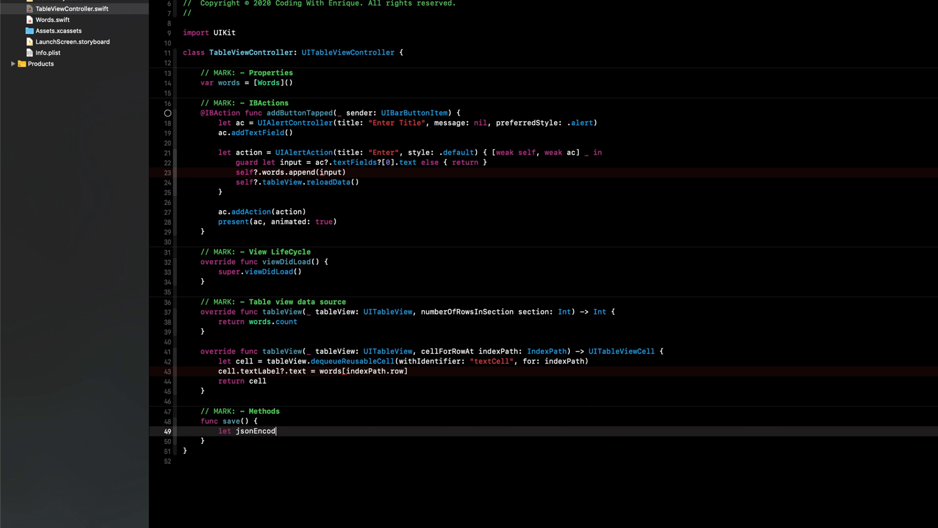
{"action": "type", "text": "er = JSONEncoder("}
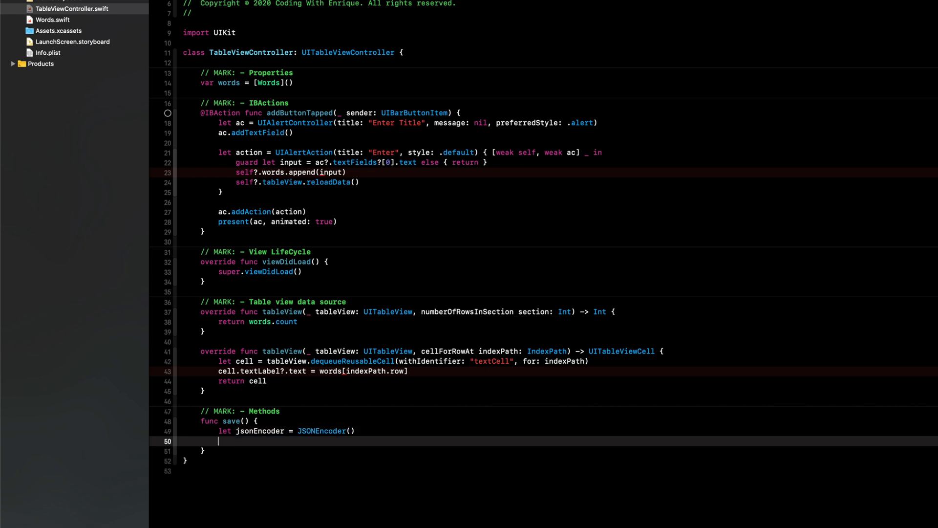
{"action": "type", "text": "if let saved"}
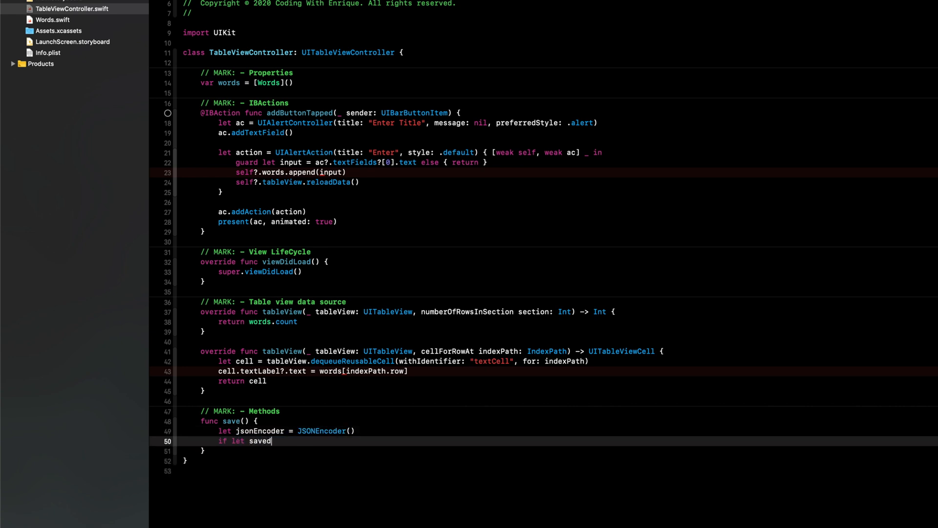
{"action": "type", "text": "Data ="}
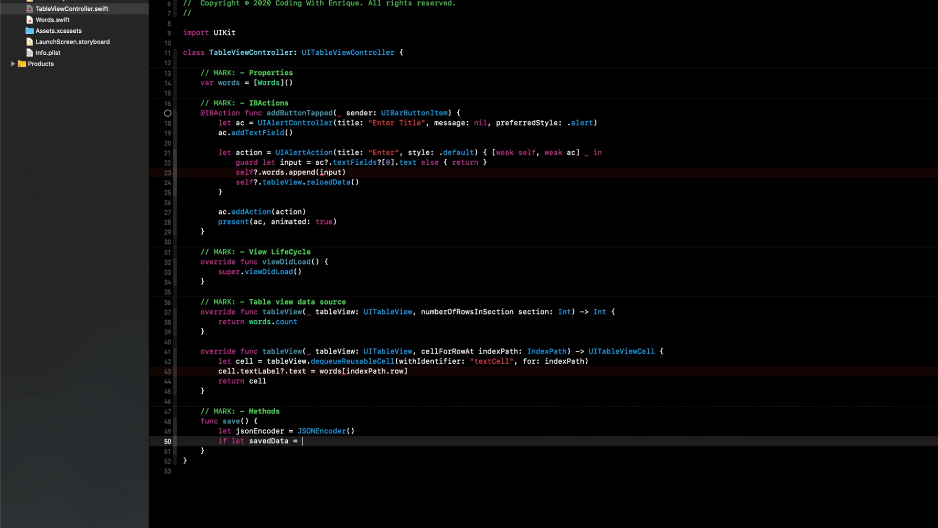
{"action": "type", "text": "try? jsone"}
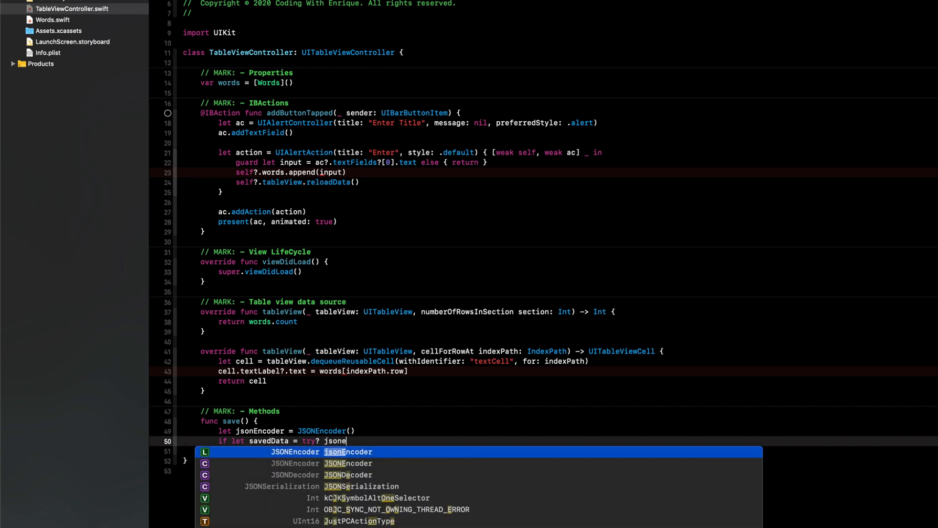
{"action": "type", "text": "Encoder.encode(words"}
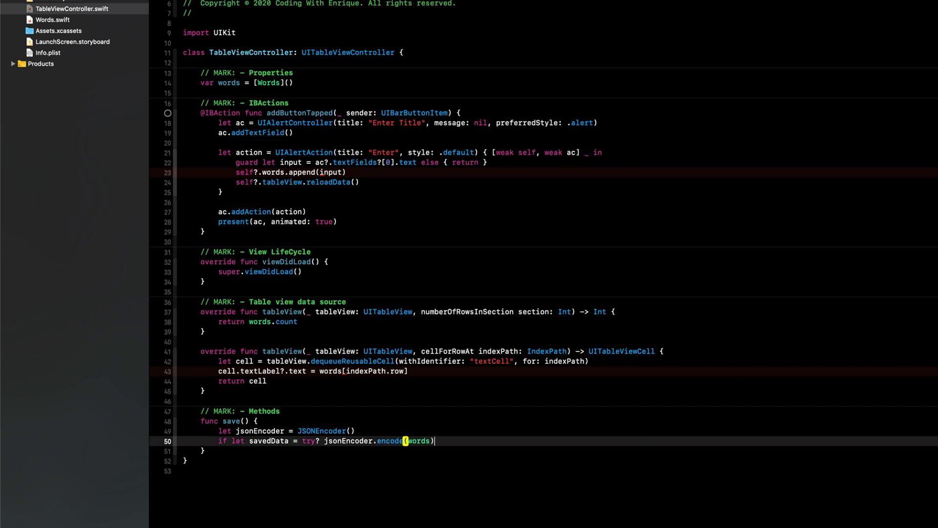
{"action": "type", "text": "{"}
{"action": "type", "text": "let defaults = UserDefaults.standar"}
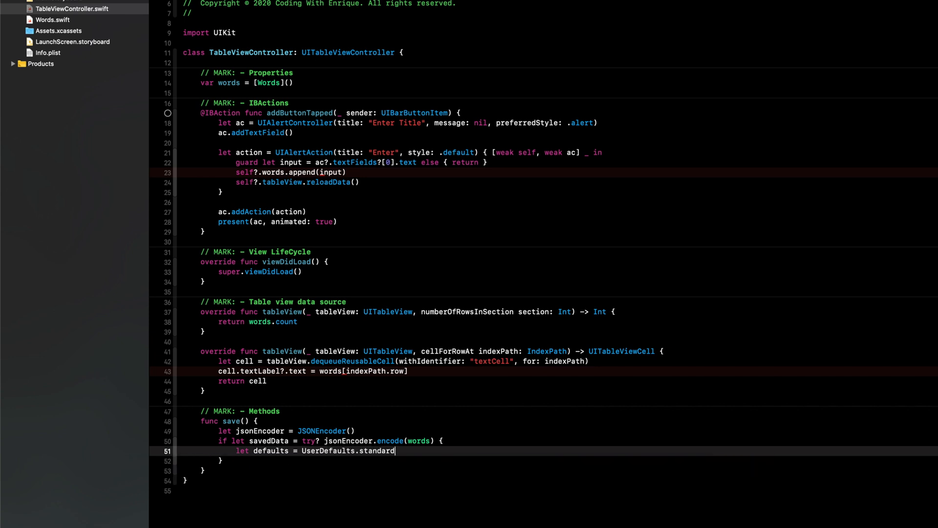
- Store the encoded data in UserDefaults under "words", printing "Failed to save word data" otherwise
{"action": "type", "text": "defaults.set(savedData, forKey: String"}
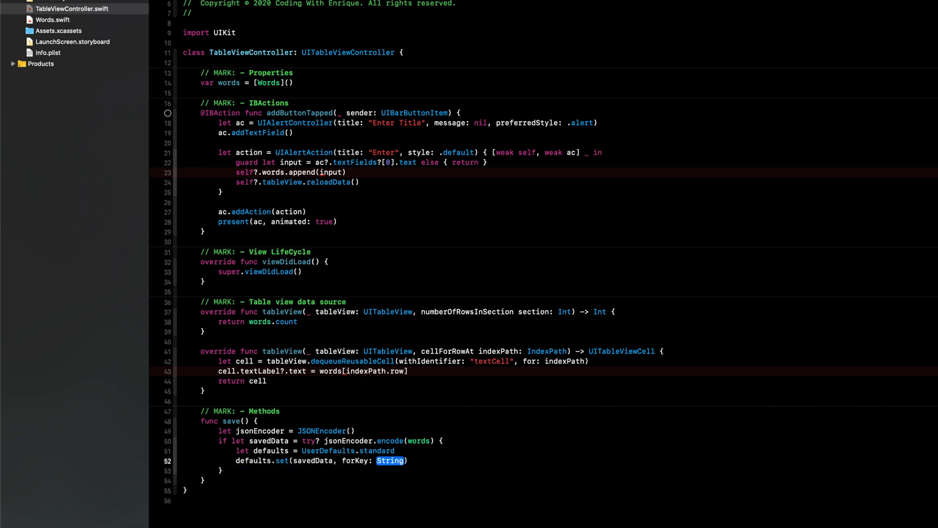
{"action": "type", "text": "\"\""}
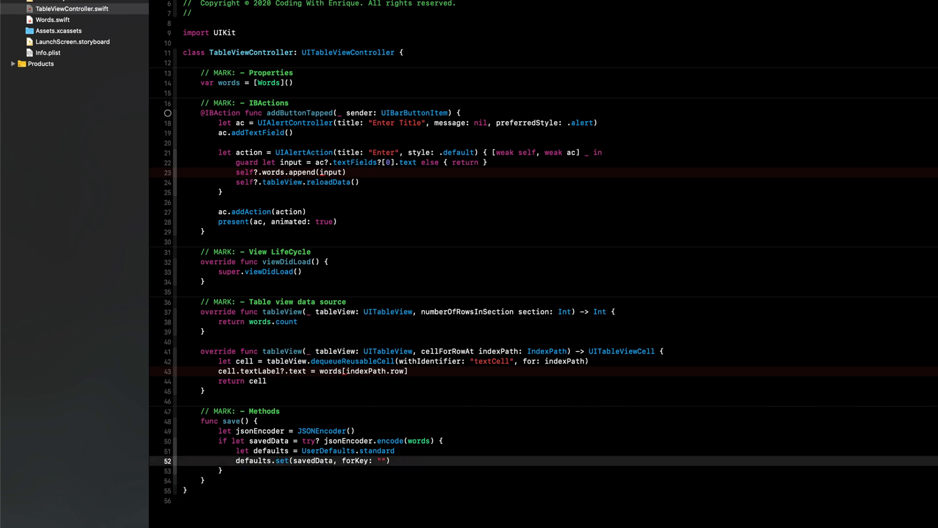
{"action": "type", "text": "w"}
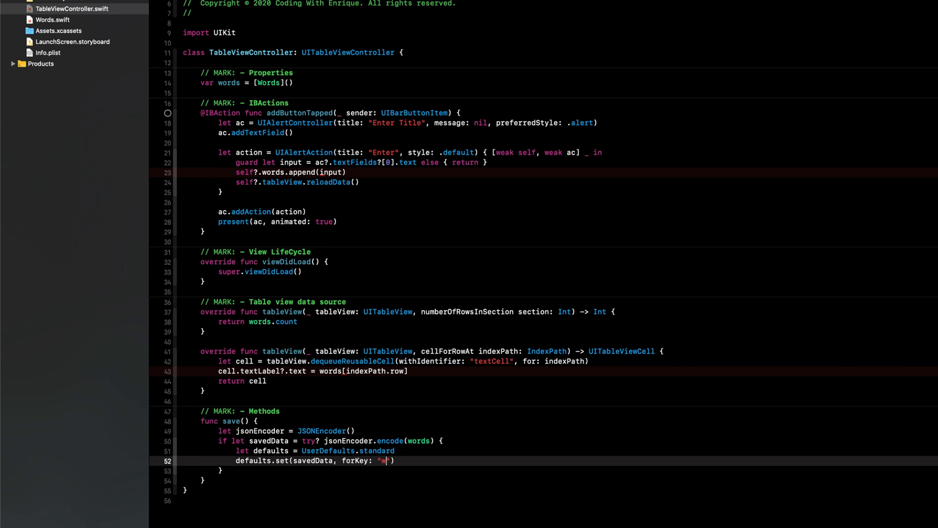
{"action": "type", "text": "ords"}
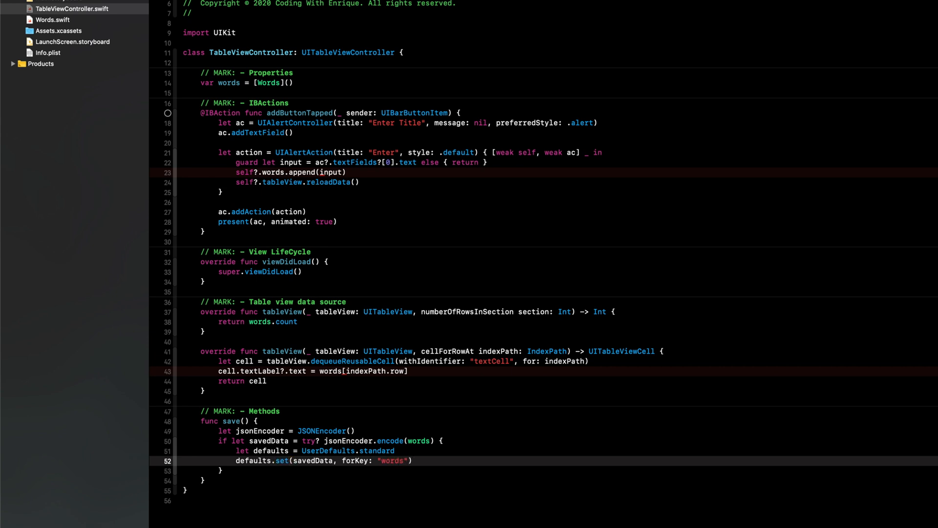
{"action": "type", "text": "e"}
{"action": "type", "text": "print(\"F"}
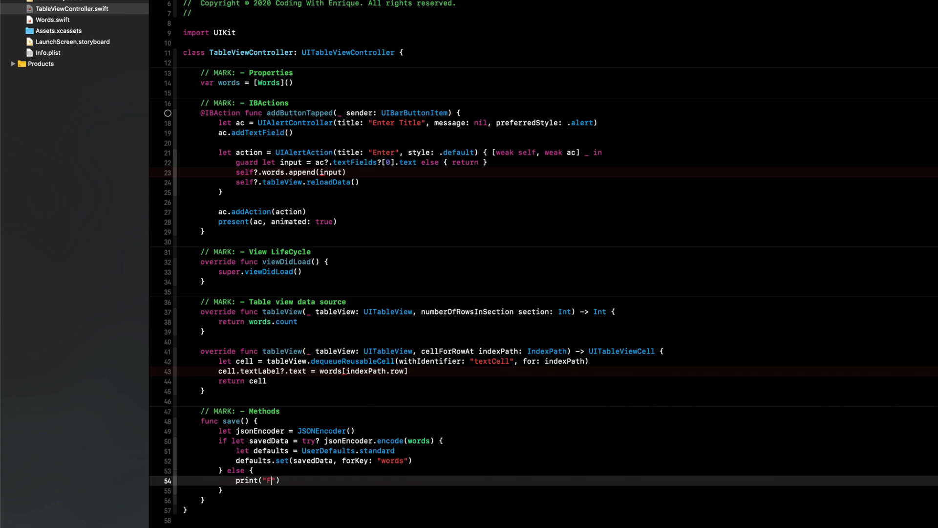
{"action": "type", "text": "ailed to save"}
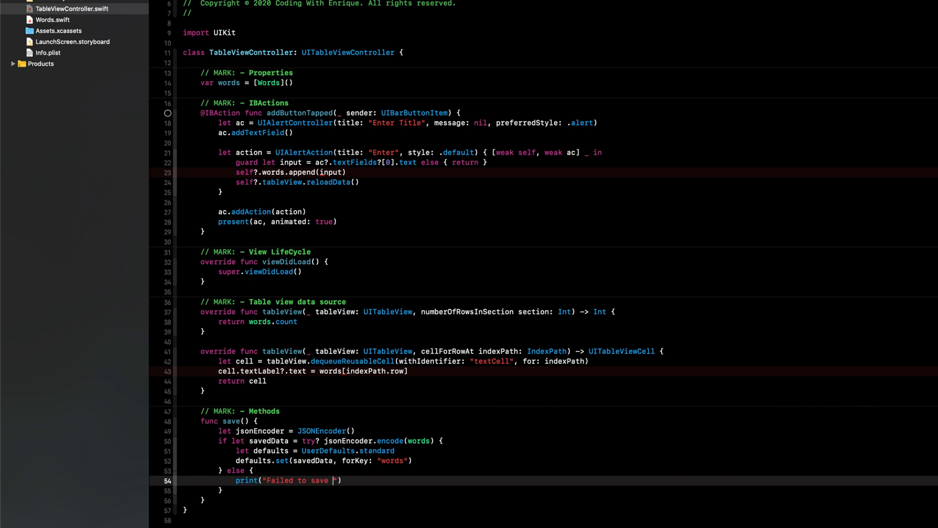
{"action": "type", "text": "word data"}
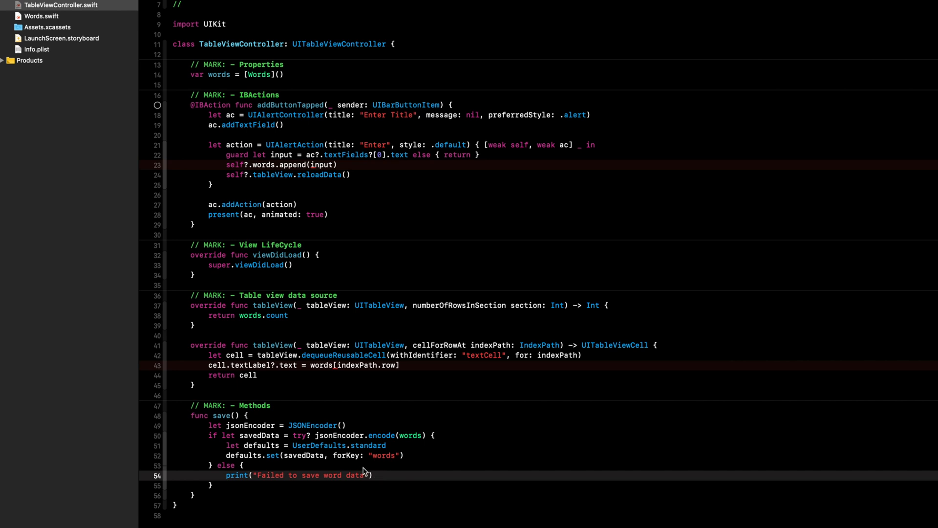
{"action": "mouse_move", "coordinate": [303, 268]}
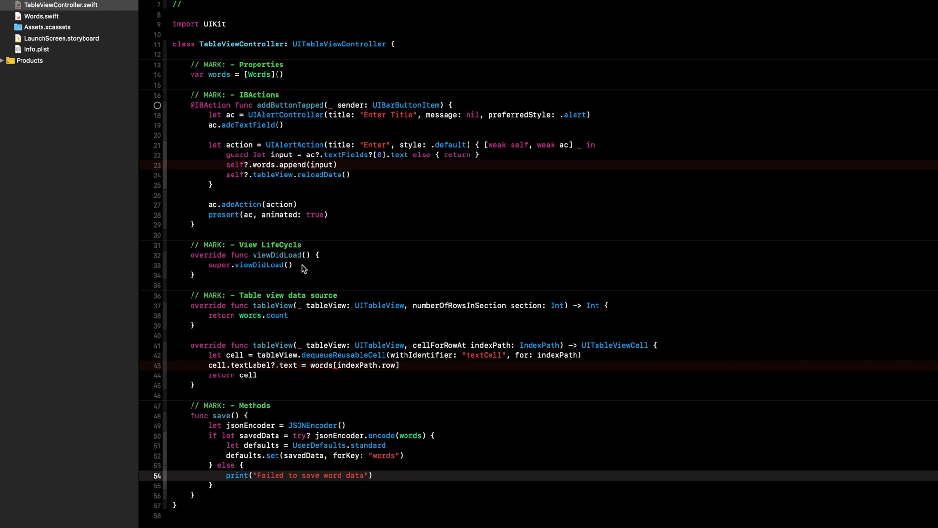
- In viewDidLoad, read savedWords from UserDefaults.standard under "words" as Data
{"action": "left_click", "coordinate": [289, 265]}
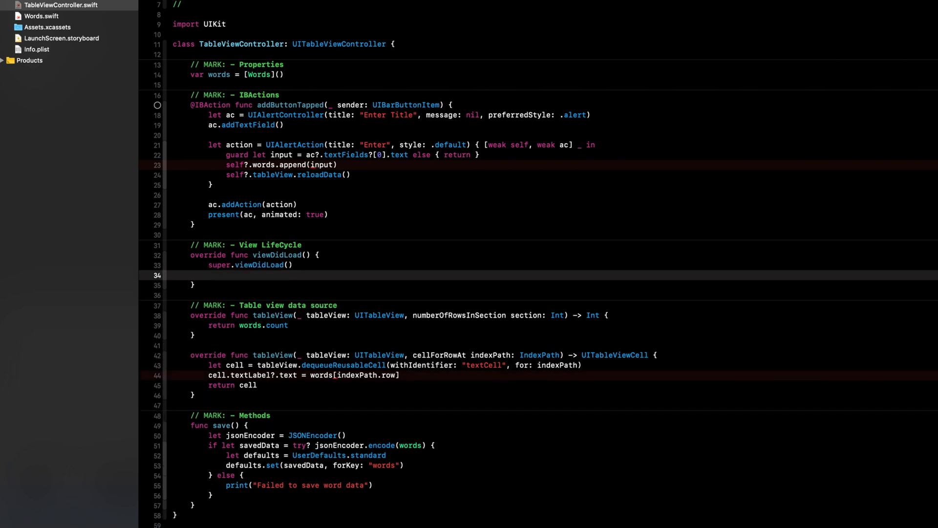
{"action": "type", "text": "let defaults ="}
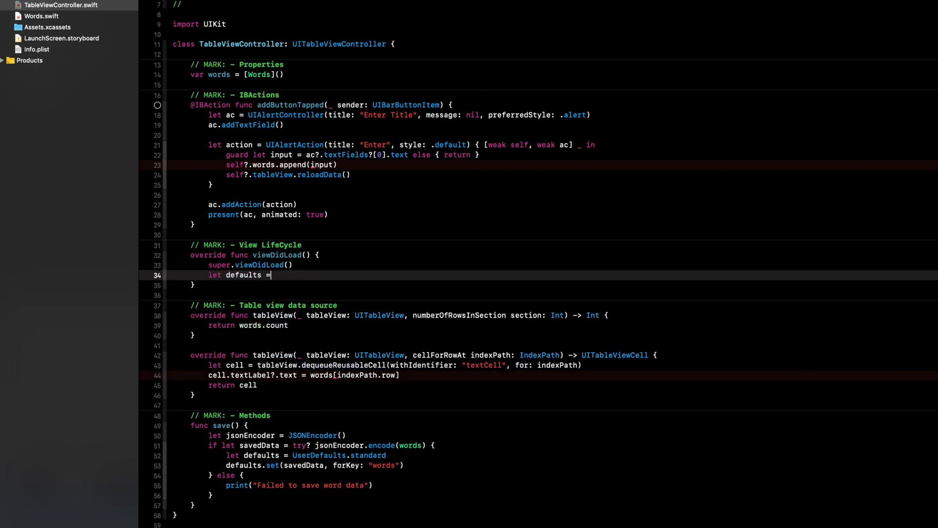
{"action": "type", "text": "UserDefaults.standard"}
{"action": "type", "text": "if"}
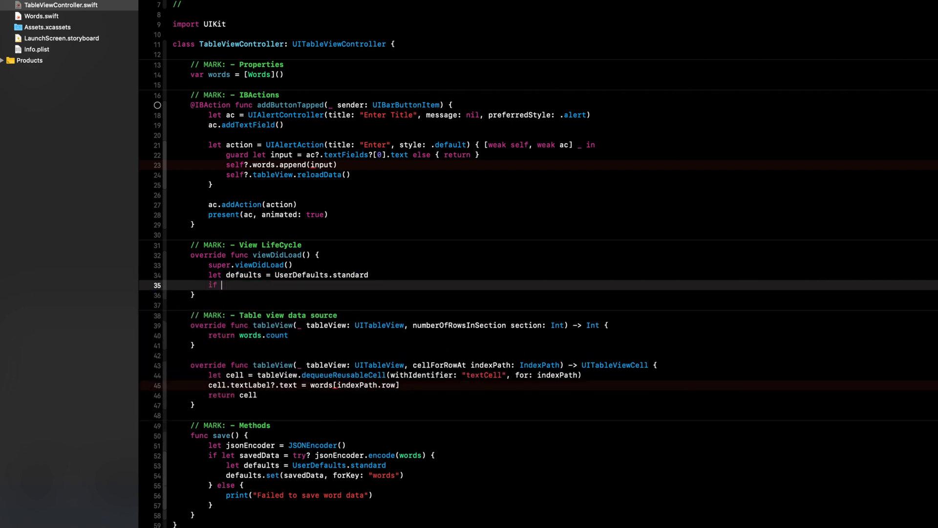
{"action": "type", "text": "let savedWords"}
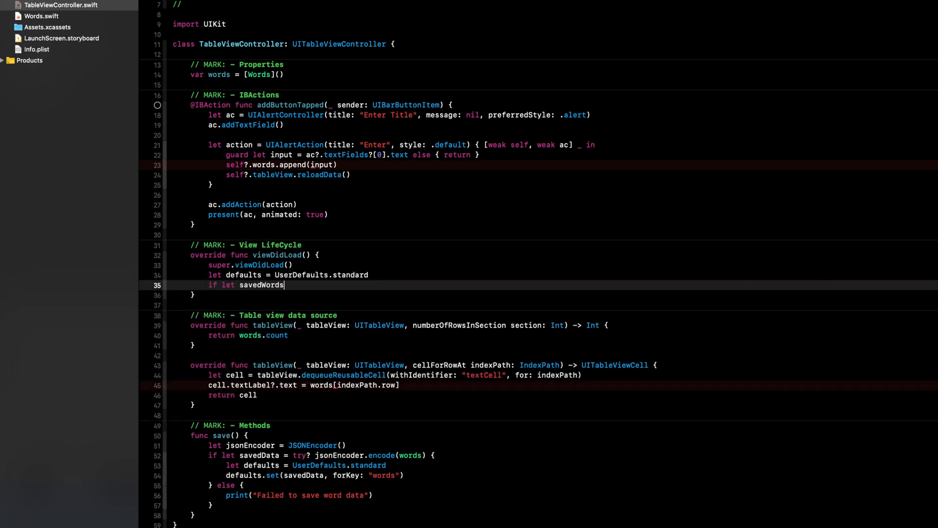
{"action": "type", "text": "= defaults.object(forKey: String"}
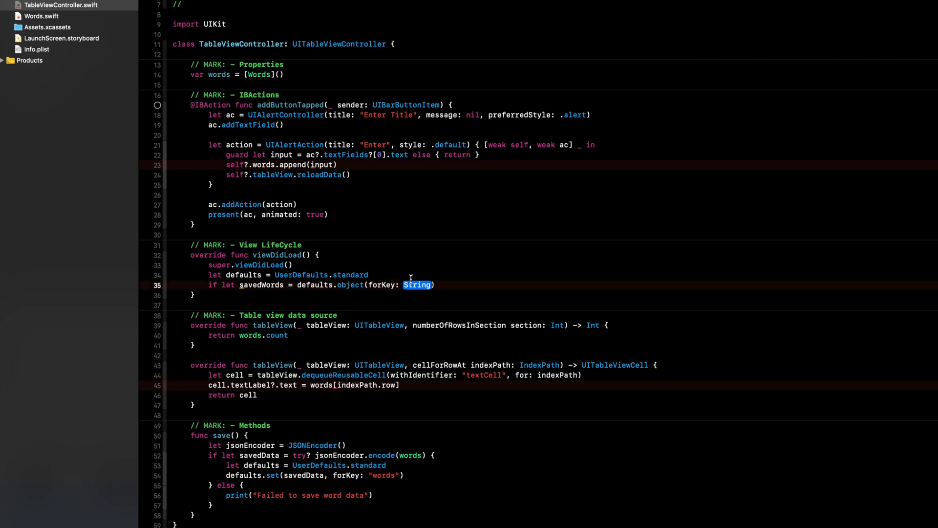
{"action": "type", "text": "\"words\""}
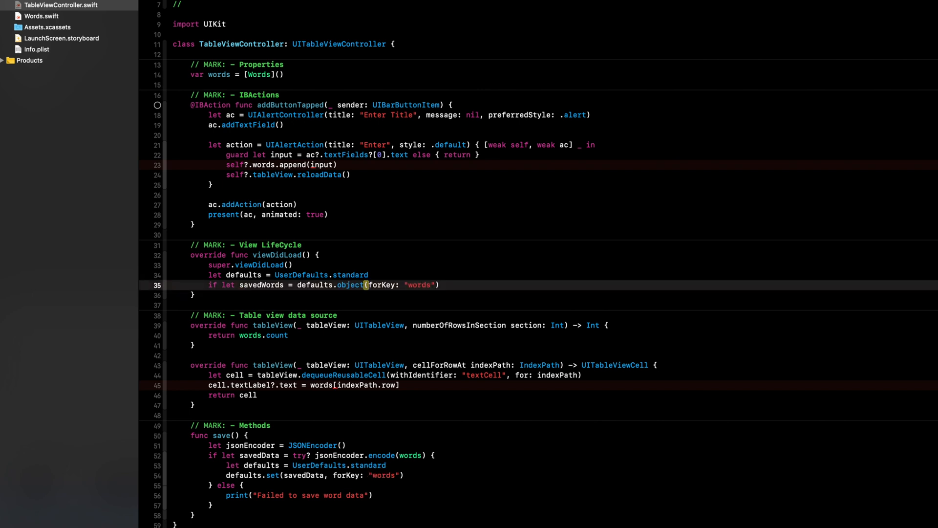
{"action": "type", "text": "as? Data"}
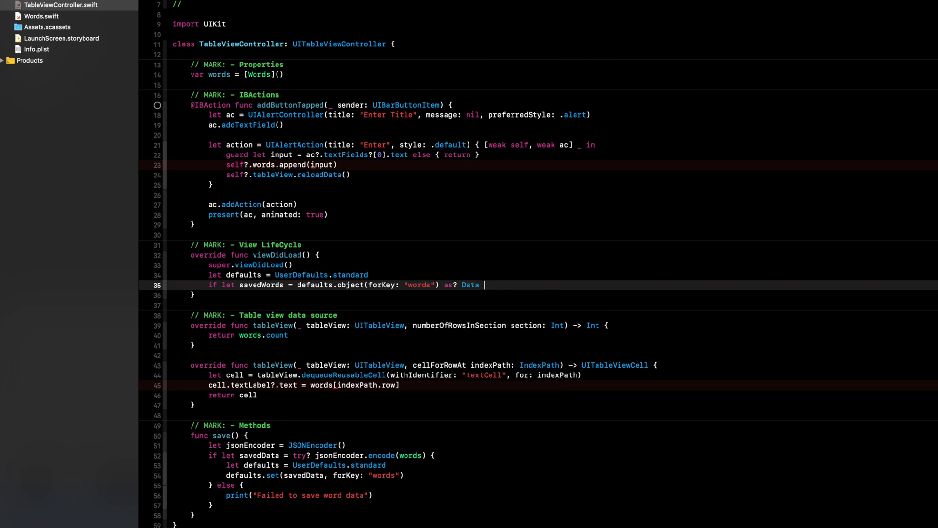
- Decode [Words].self from savedWords into words in a do/catch, printing "Failed to load words" on error
{"action": "type", "text": "let"}
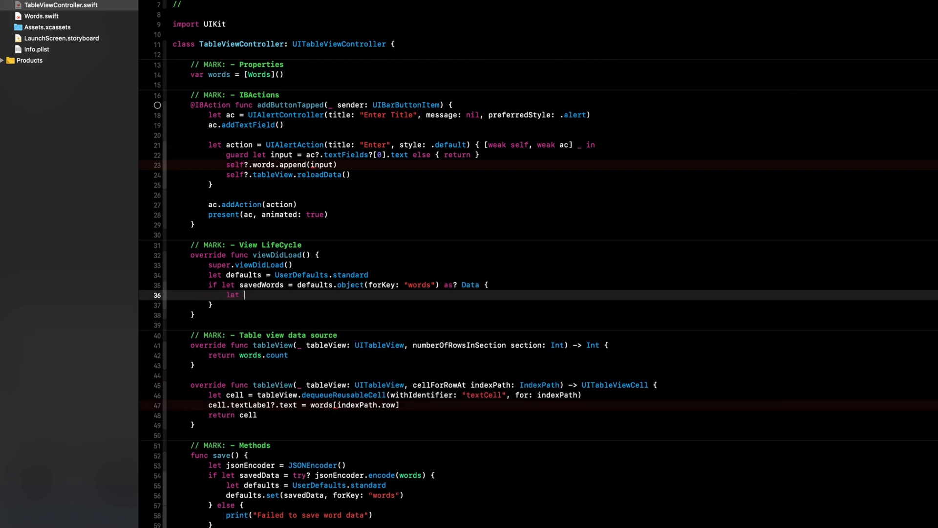
{"action": "type", "text": "jsonDecoder = js"}
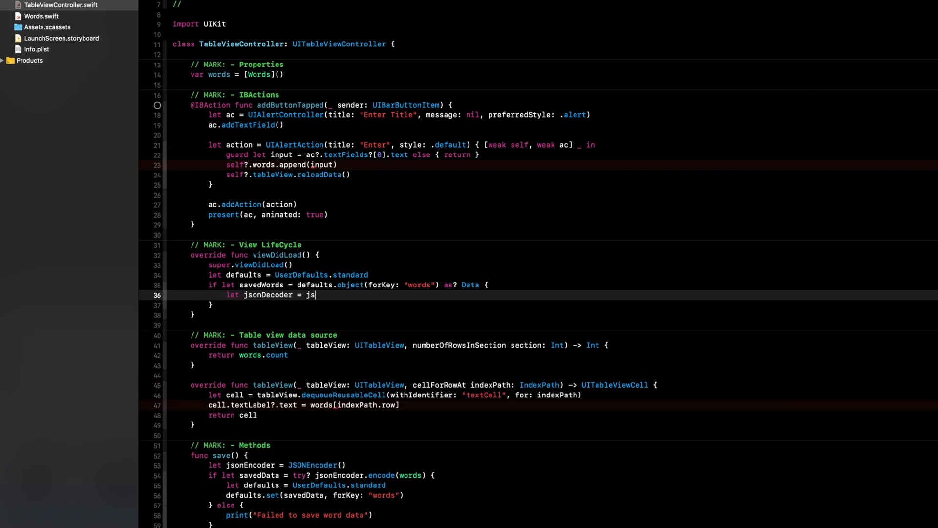
{"action": "type", "text": "ONDecoder"}
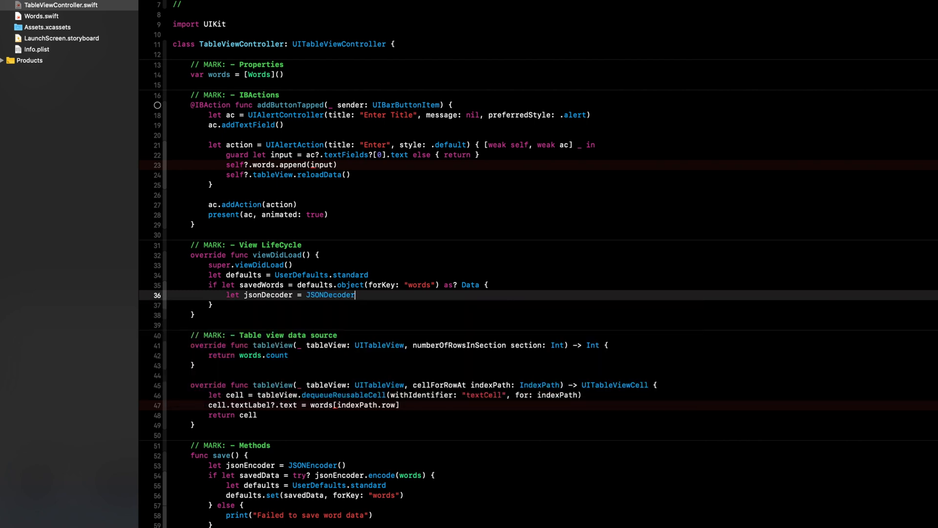
{"action": "type", "text": "()"}
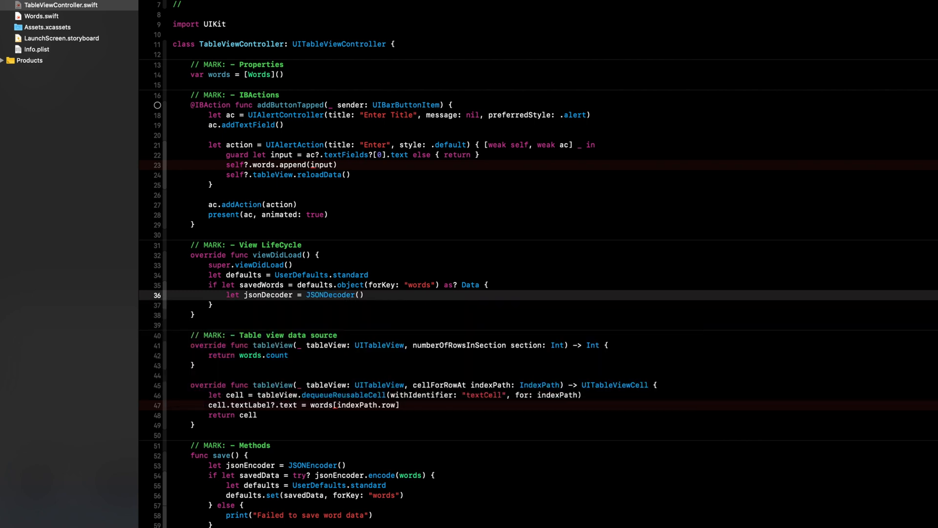
{"action": "type", "text": "do {"}
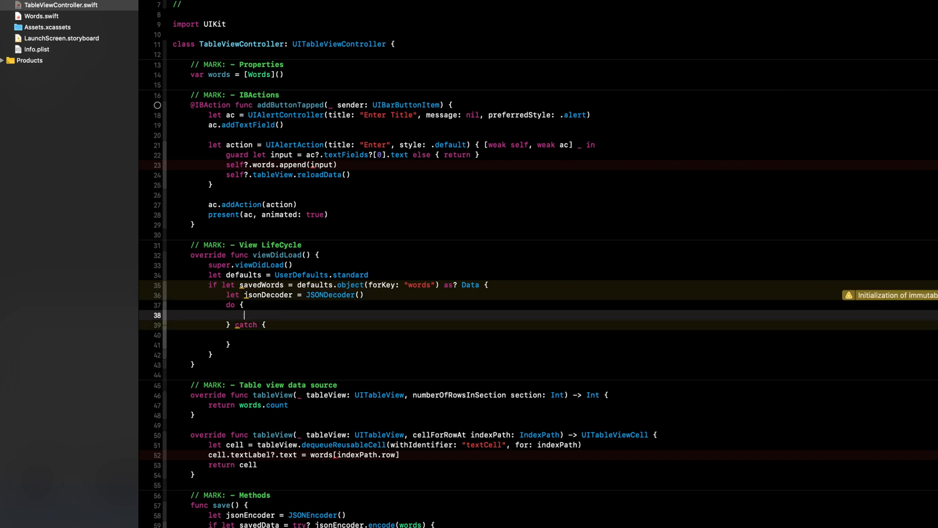
{"action": "type", "text": "words = try jsonDecoder.decode(type: Decodable.Protocol, from: Data"}
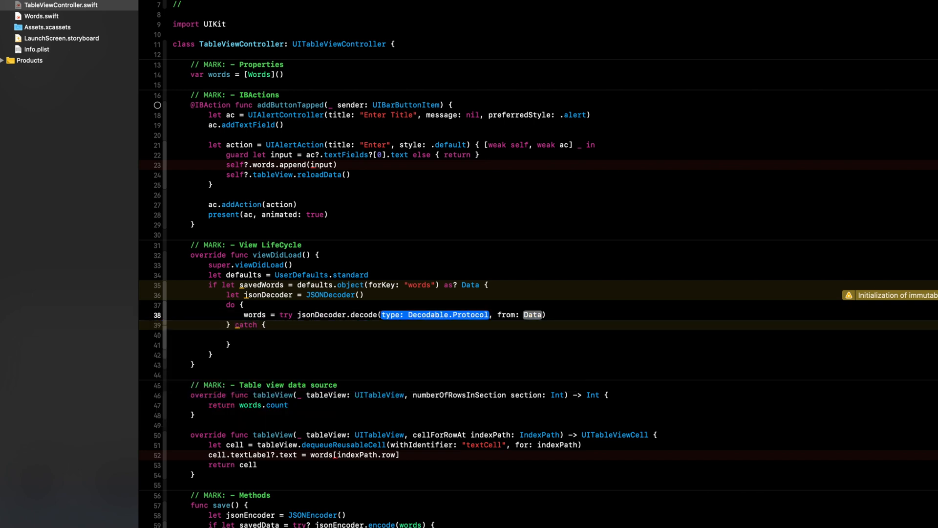
{"action": "type", "text": "wor"}
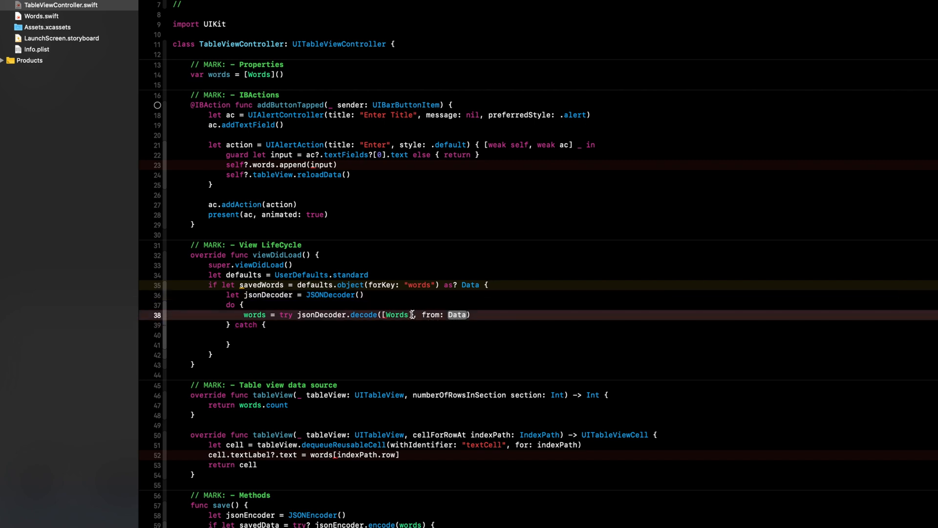
{"action": "type", "text": ".self"}
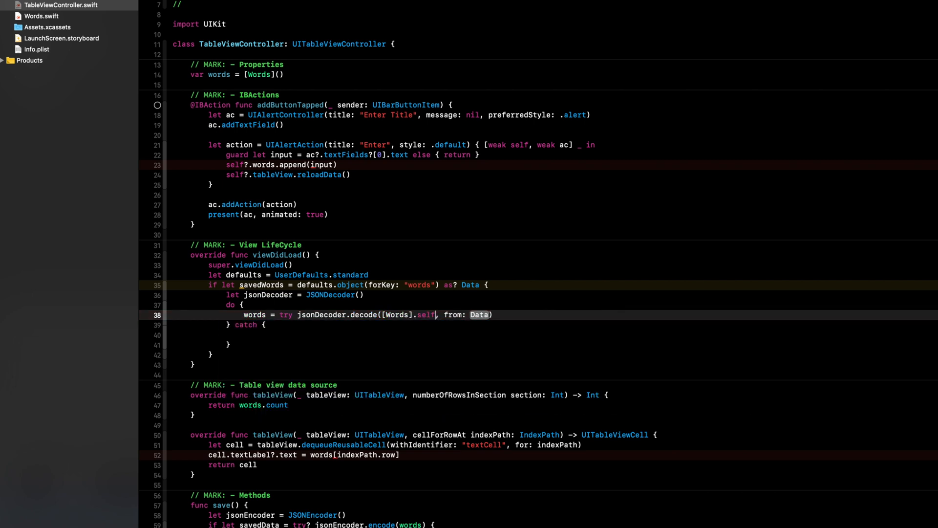
{"action": "type", "text": "savedWords"}
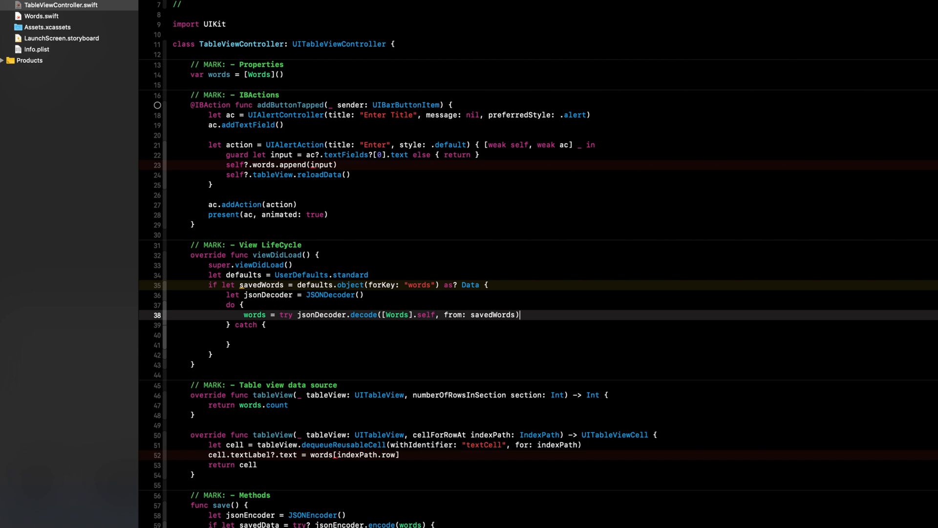
{"action": "type", "text": "print(\"Failed to load words"}
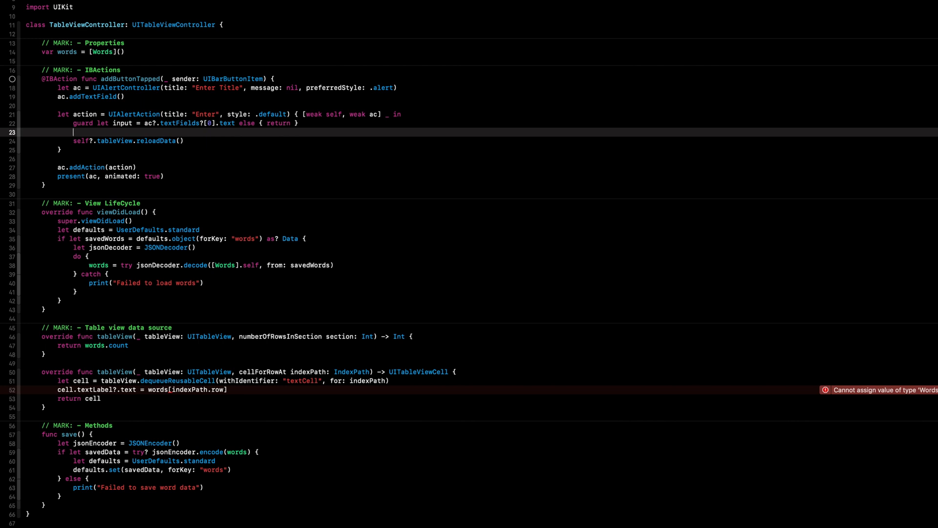
- In the alert action, build Words(usedWords: input), append it to self?.words and call self?.save()
{"action": "type", "text": "let"}
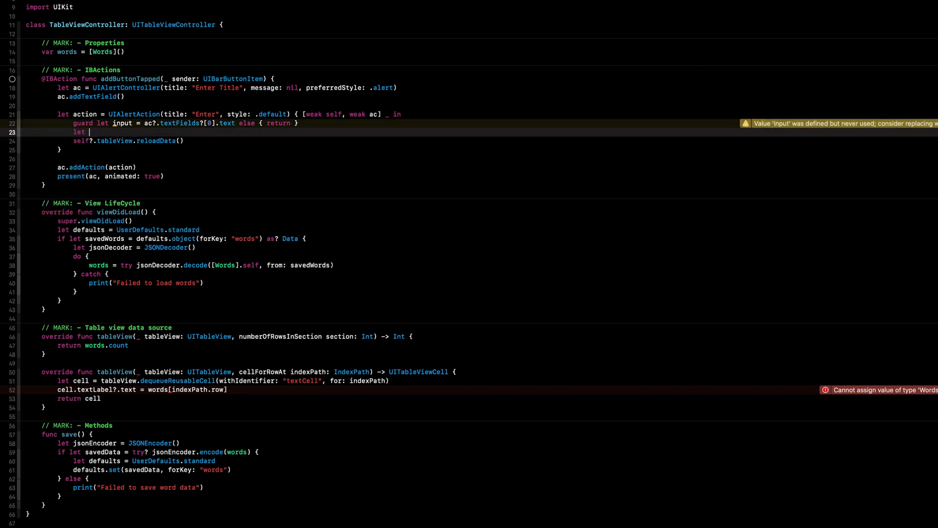
{"action": "type", "text": "word"}
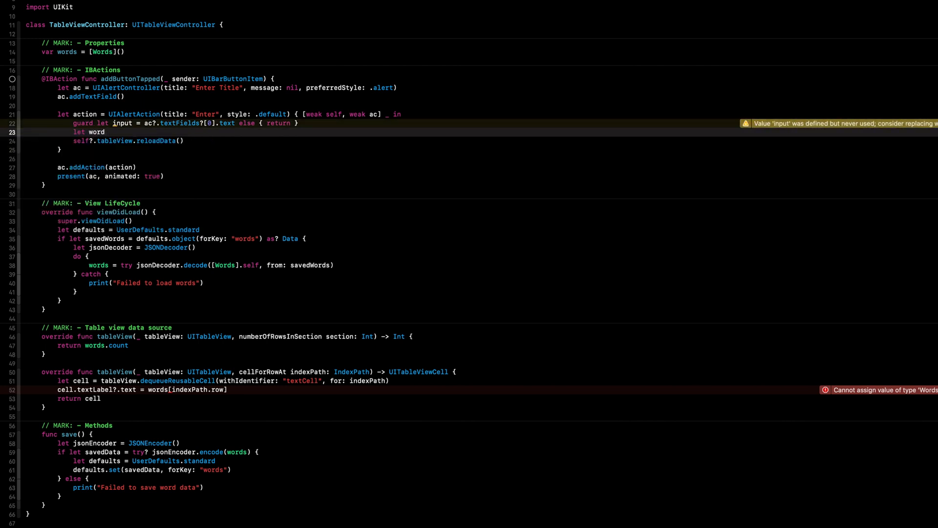
{"action": "type", "text": "= Words"}
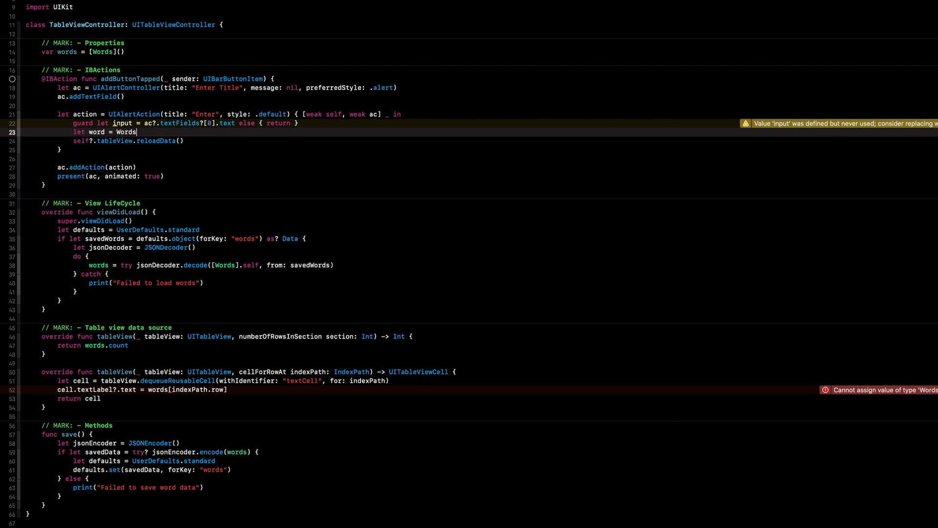
{"action": "type", "text": "(usedWords: in"}
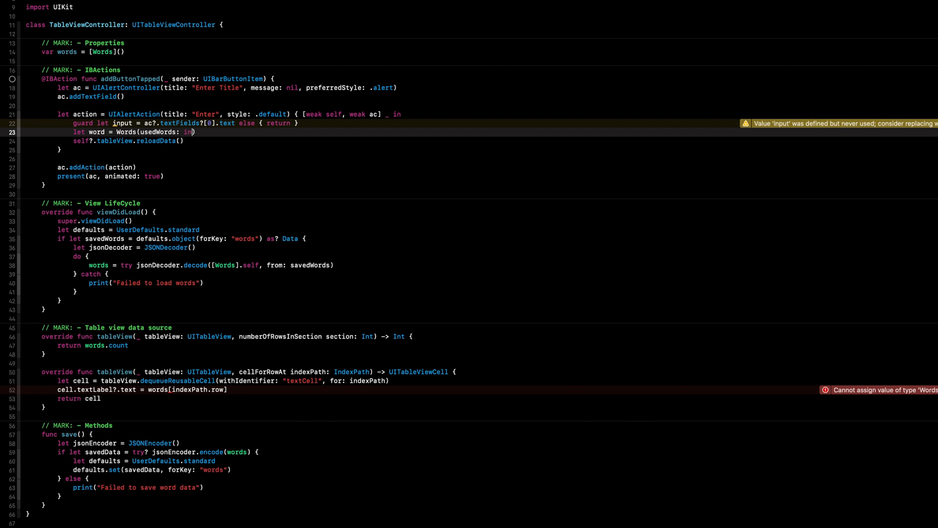
{"action": "type", "text": "input"}
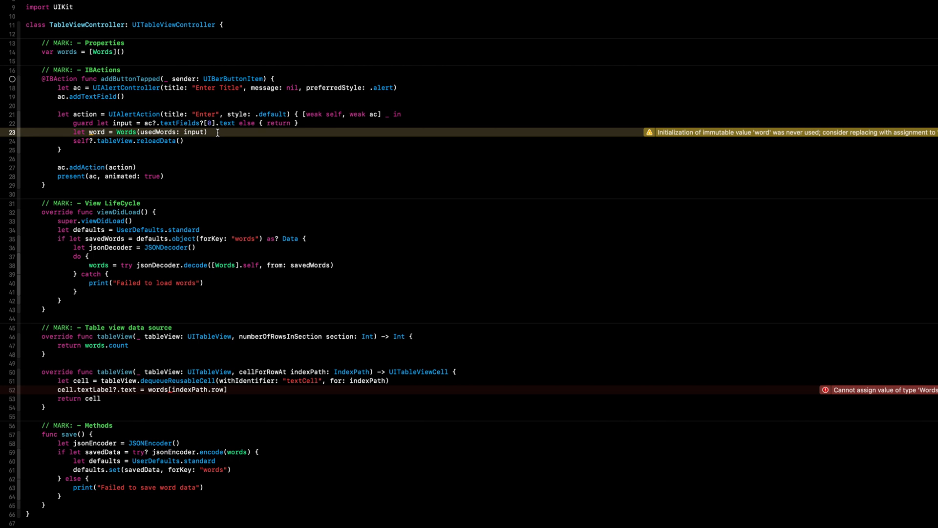
{"action": "type", "text": "self."}
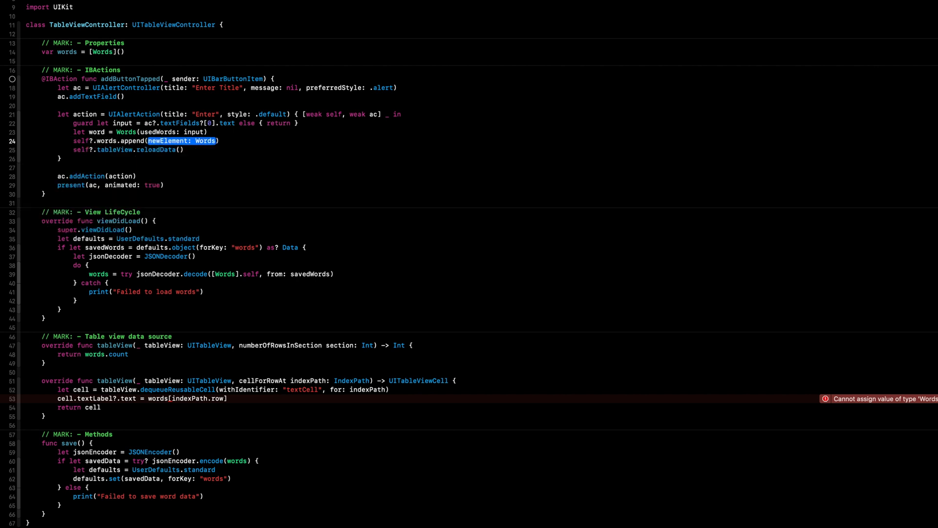
{"action": "type", "text": "word"}
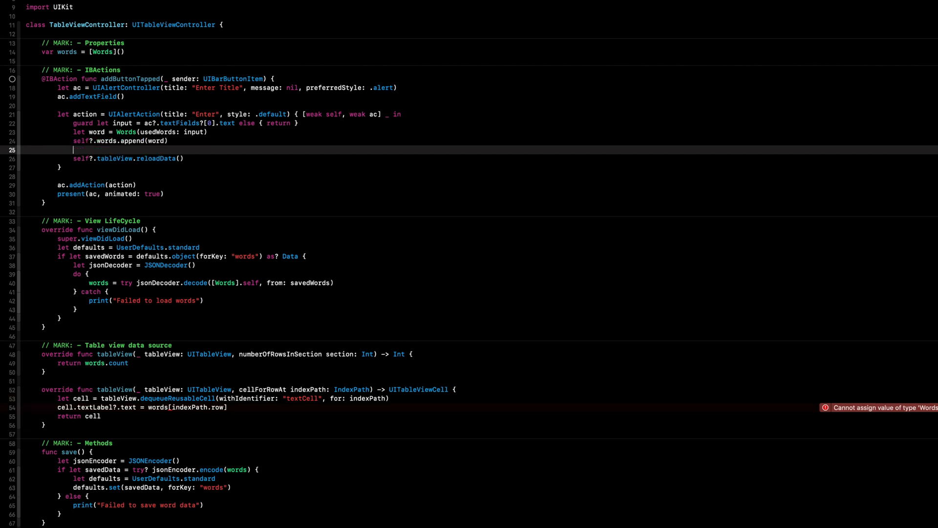
{"action": "type", "text": "self/"}
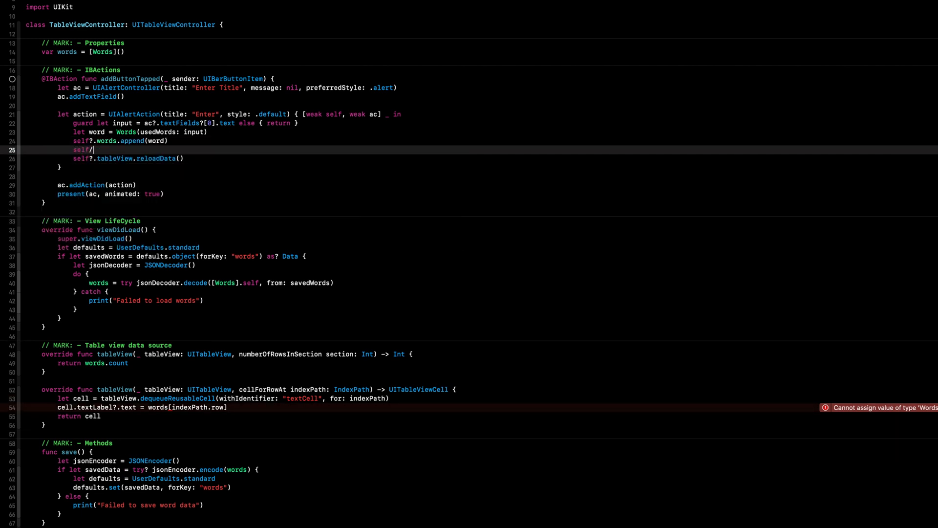
{"action": "type", "text": "save()"}
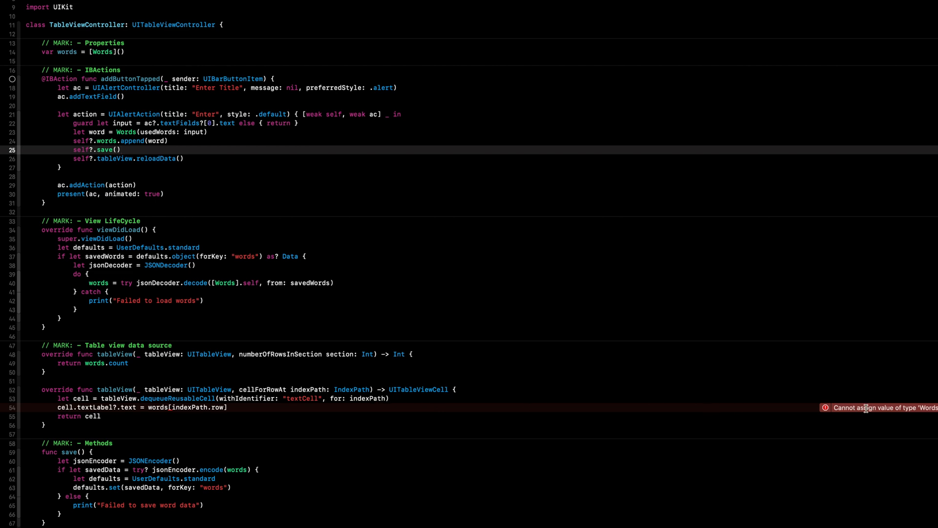
{"action": "mouse_move", "coordinate": [318, 408]}
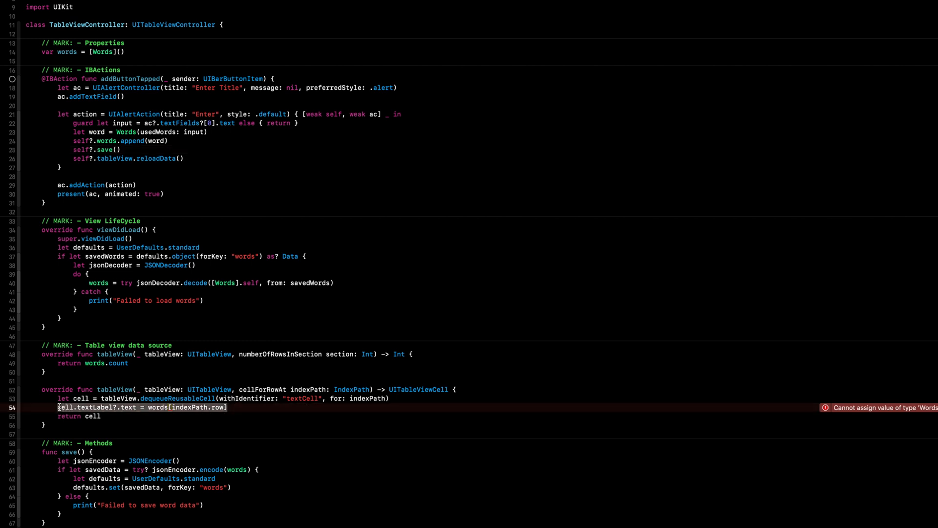
- In cellForRowAt, set cell.textLabel?.text to words[indexPath.row].usedWords
{"action": "type", "text": "let title = words"}
{"action": "type", "text": "cell.textLabel?.text"}
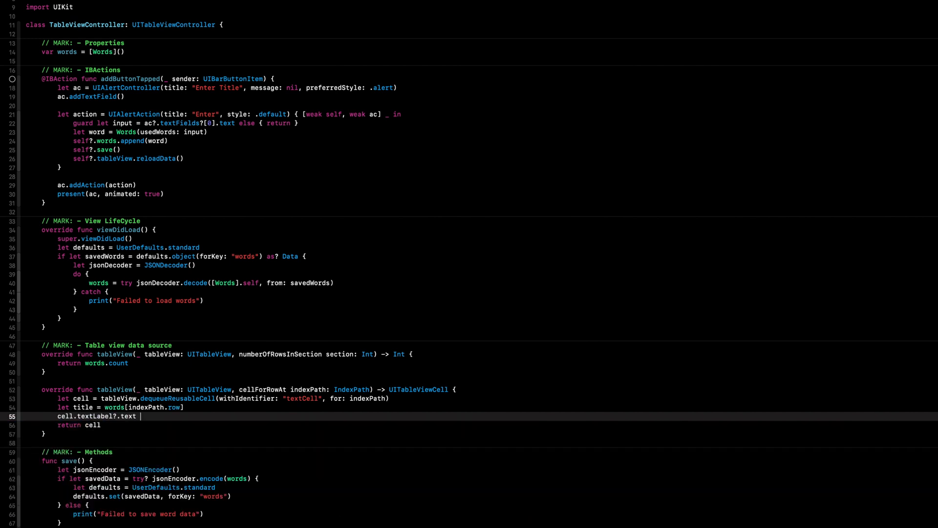
{"action": "type", "text": "= title."}
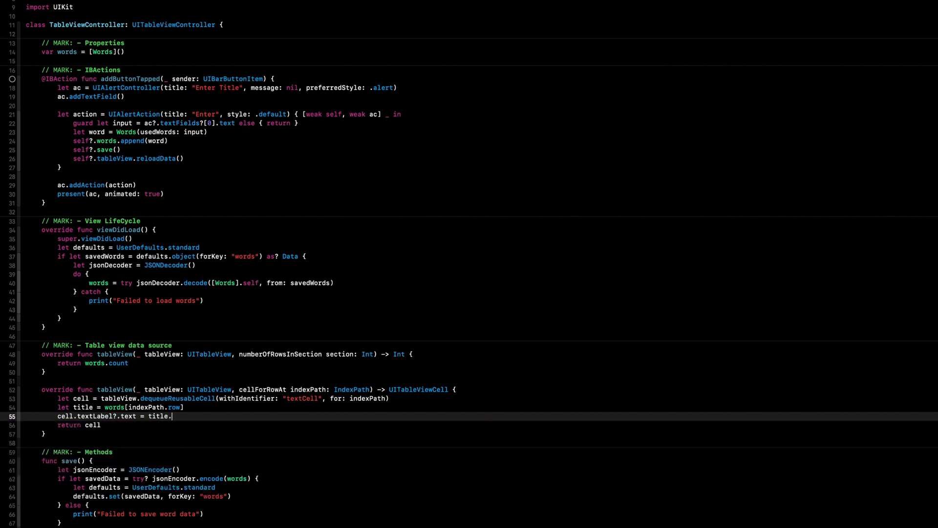
{"action": "type", "text": "usedWords"}
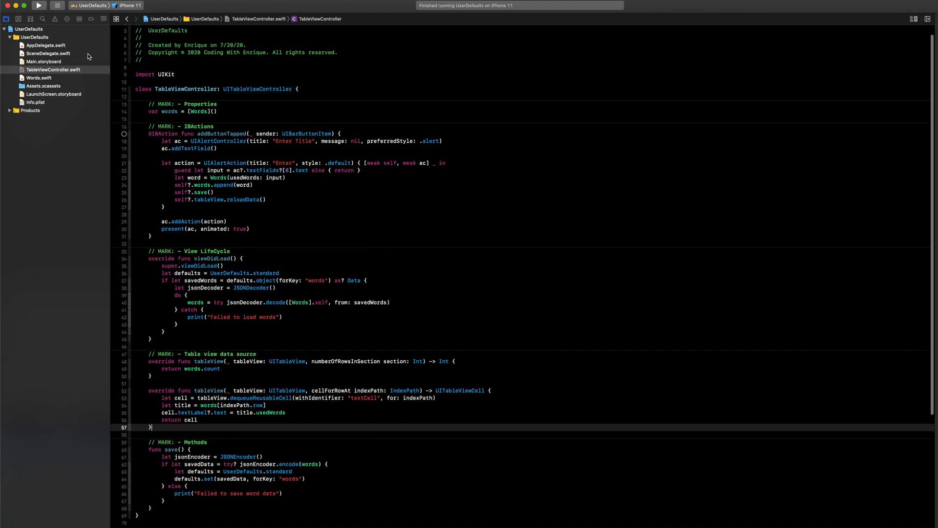
- Run the app on the iPhone 11 simulator and add text 1, text 2 and text 3
{"action": "left_click", "coordinate": [38, 6]}
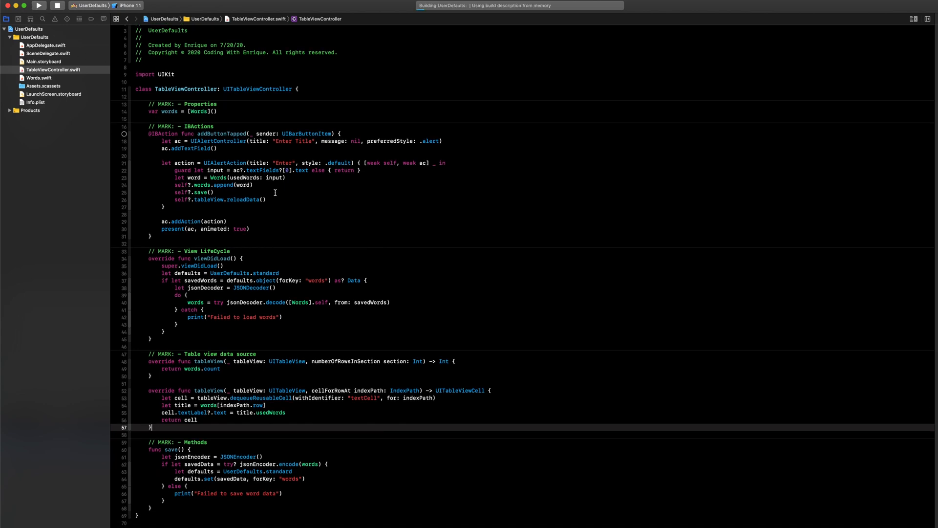
{"action": "left_click", "coordinate": [38, 6]}
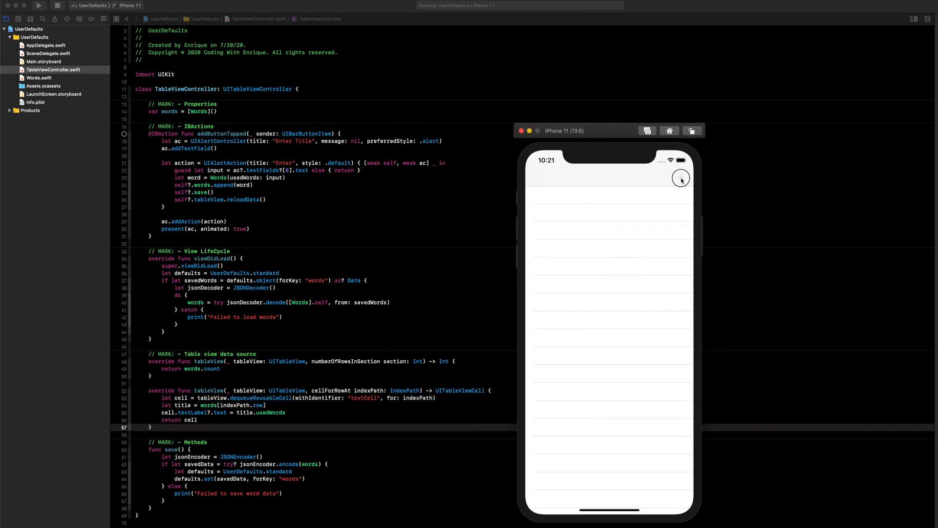
{"action": "left_click", "coordinate": [680, 178]}
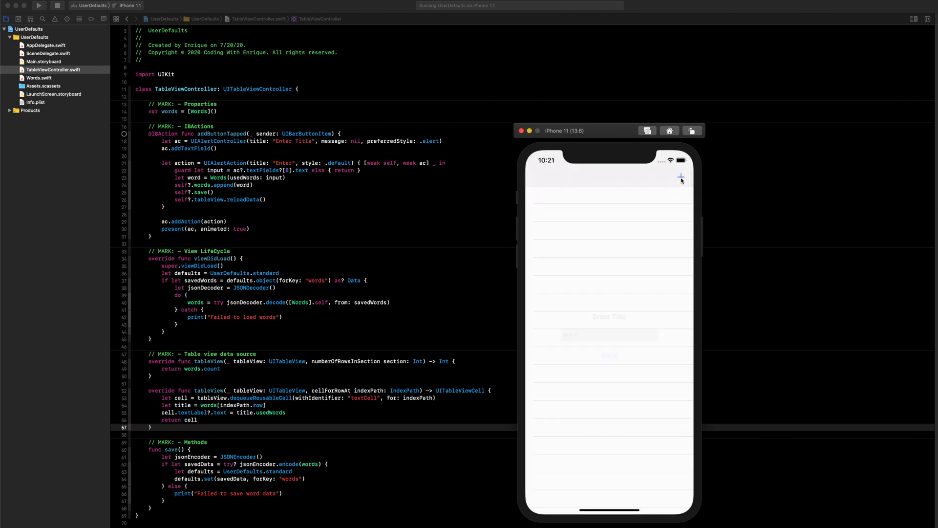
{"action": "type", "text": "text 2"}
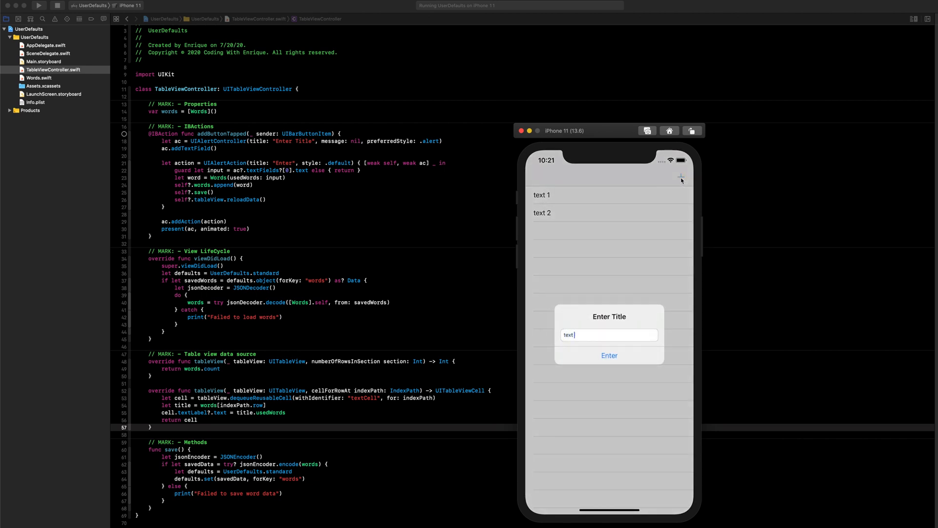
{"action": "left_click", "coordinate": [609, 356]}
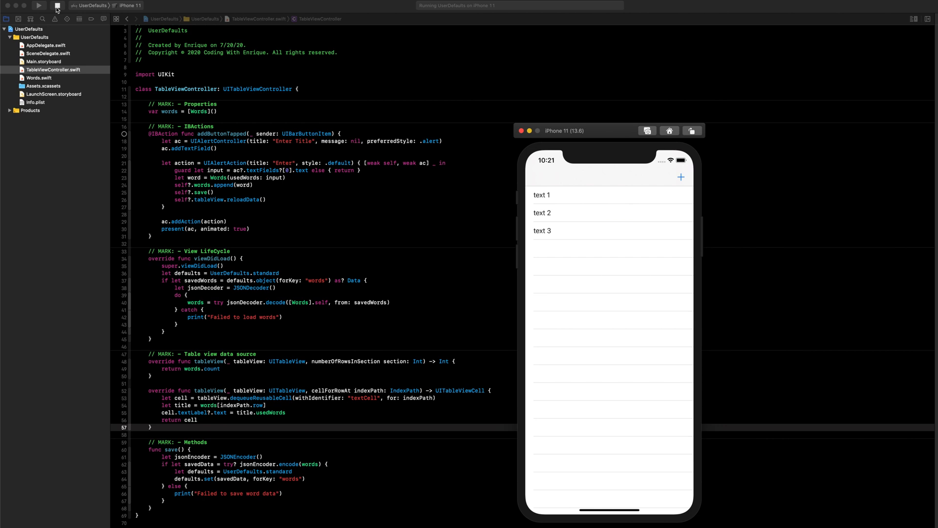
- Stop and relaunch the app to confirm text 1, text 2 and text 3 persist
{"action": "left_click", "coordinate": [57, 6]}
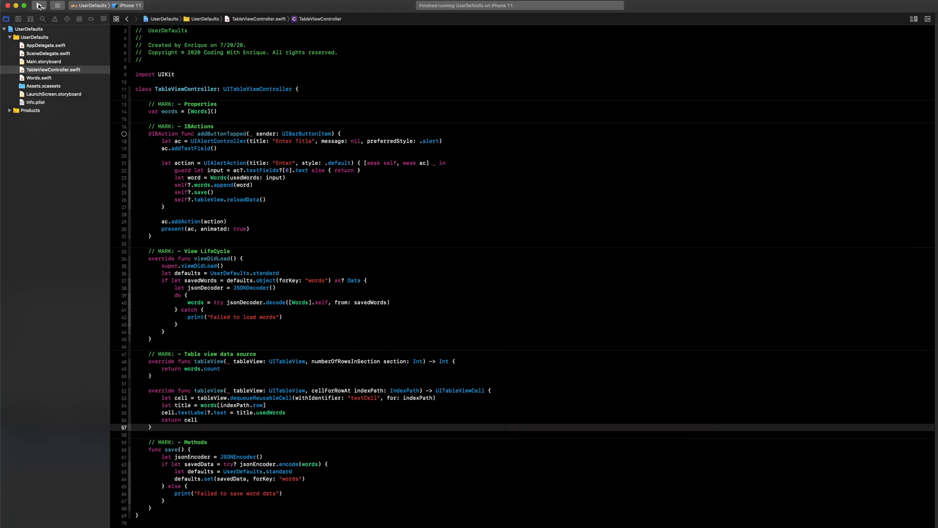
{"action": "left_click", "coordinate": [38, 6]}
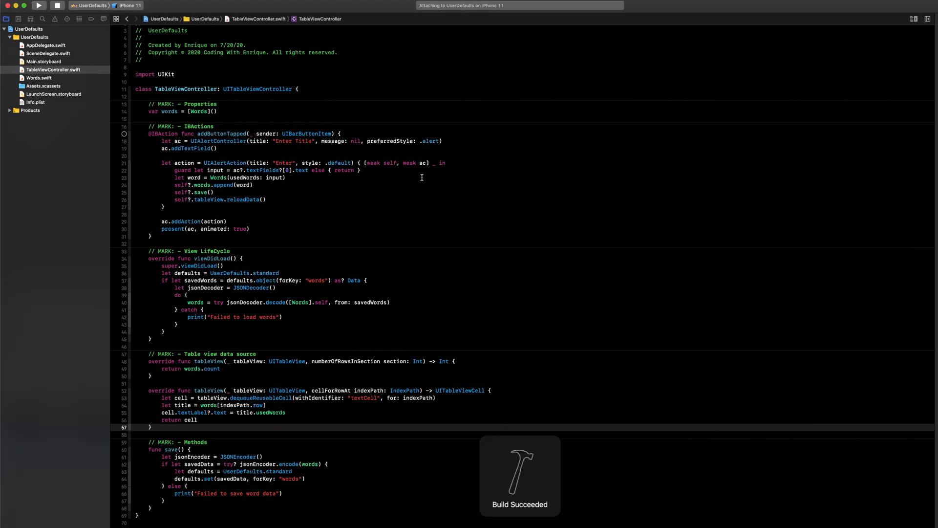
{"action": "left_click", "coordinate": [38, 6]}
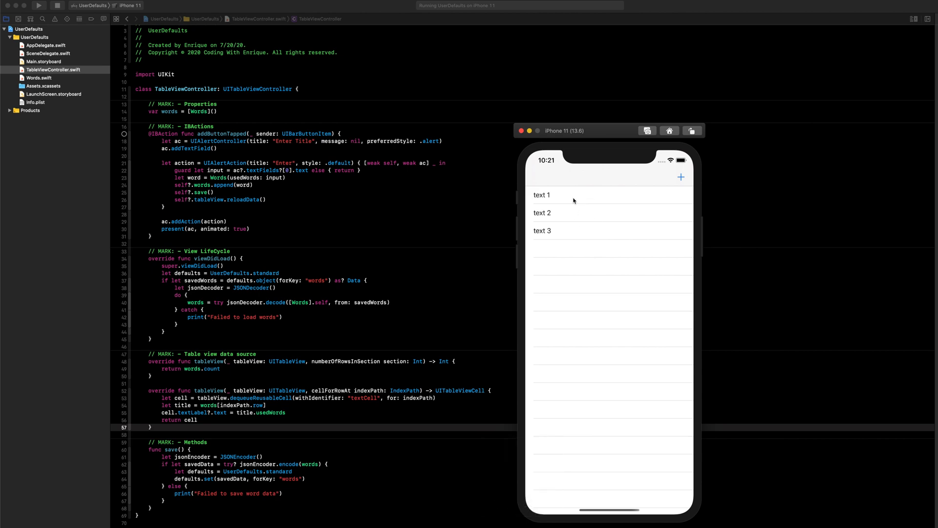